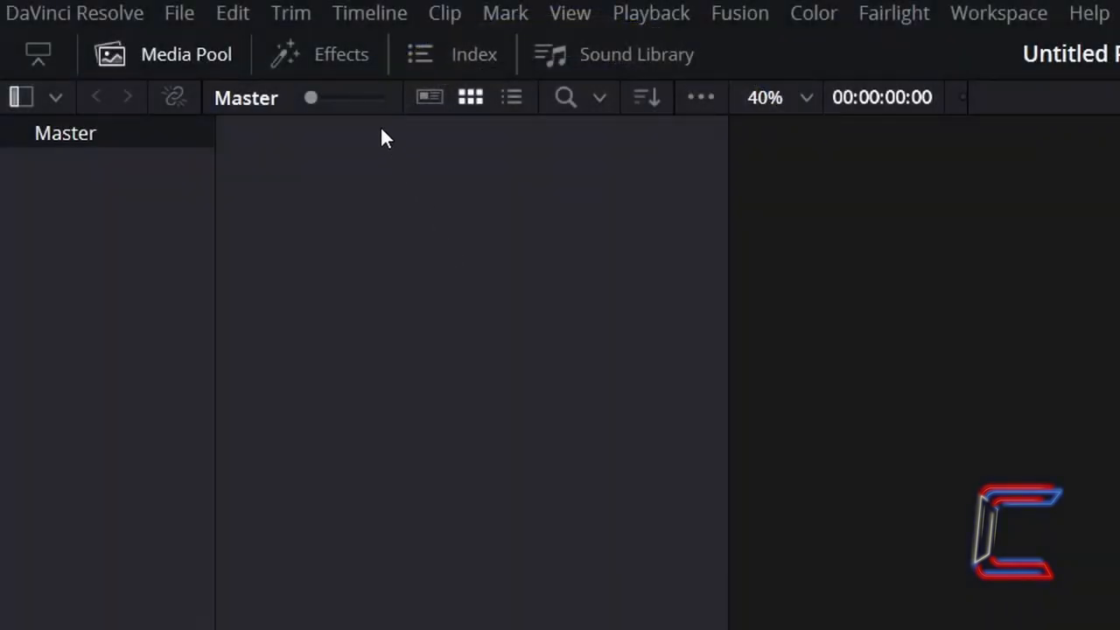
Step: Add a Fusion Composition from the Effects toolbox onto the timeline
left_click(585, 616)
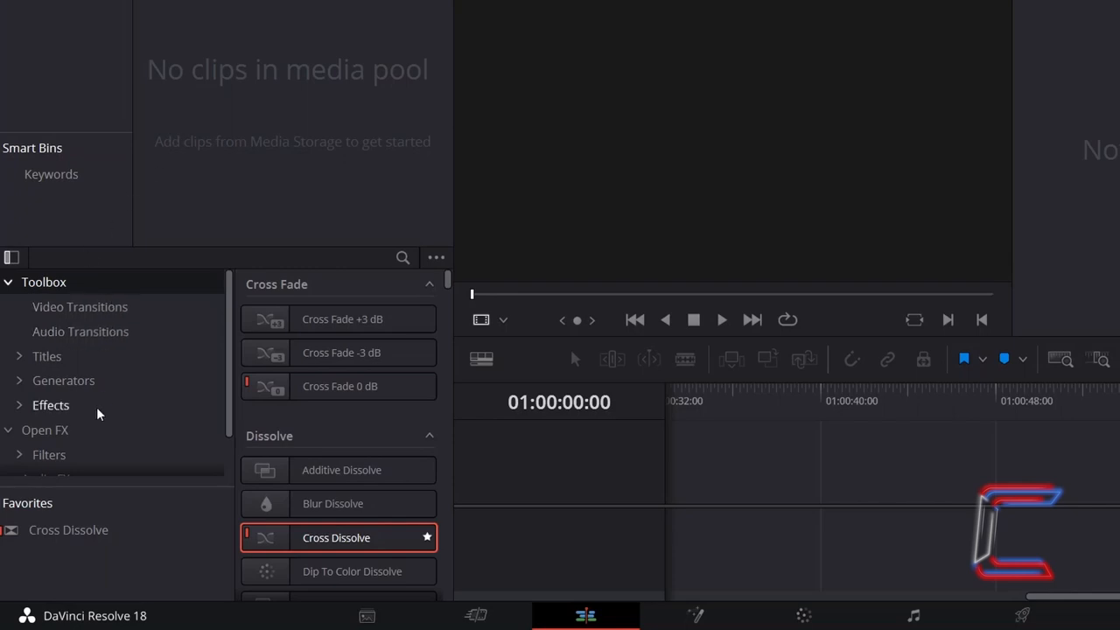
left_click(49, 406)
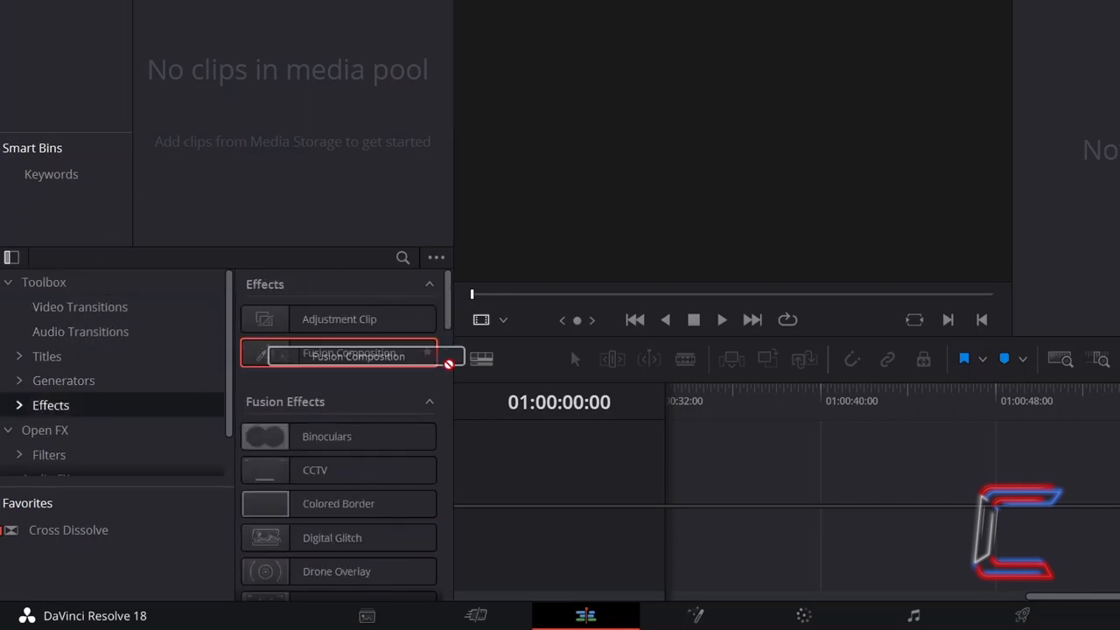
left_click_drag(347, 355, 762, 487)
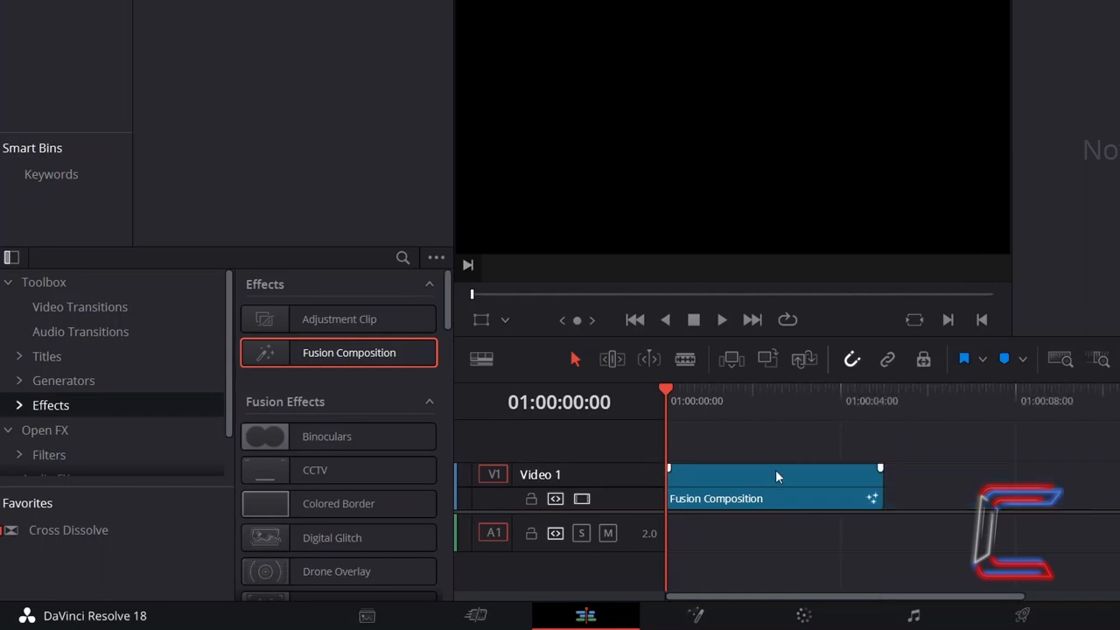
Step: Change the Fusion Composition clip's duration to 00:00:10:01
key("ctrl+d")
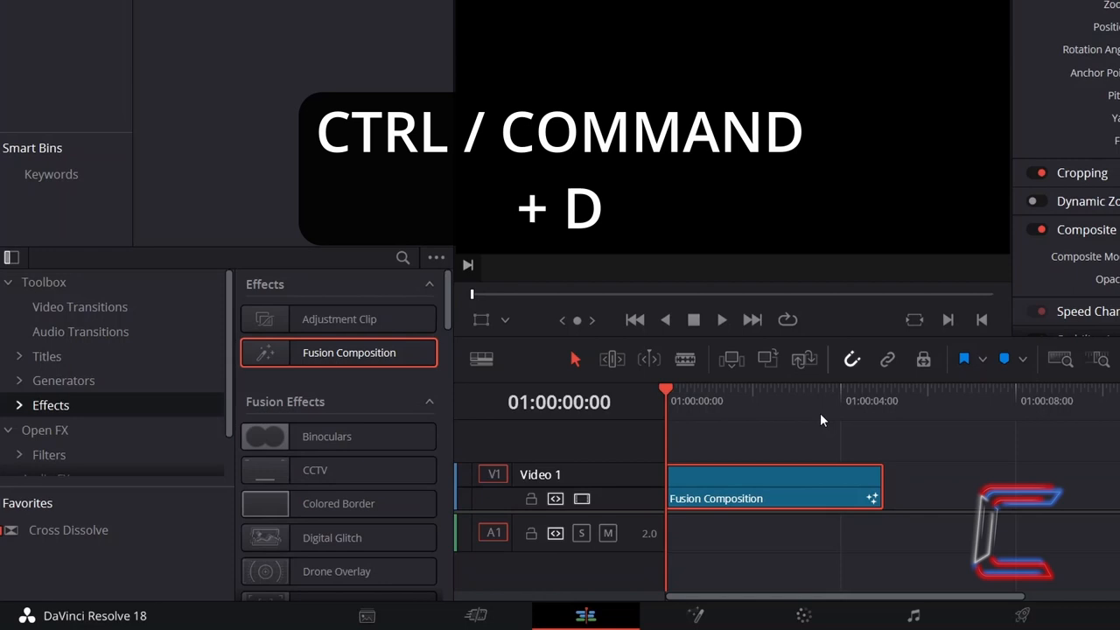
key("ctrl+d")
type("00:00:10:0")
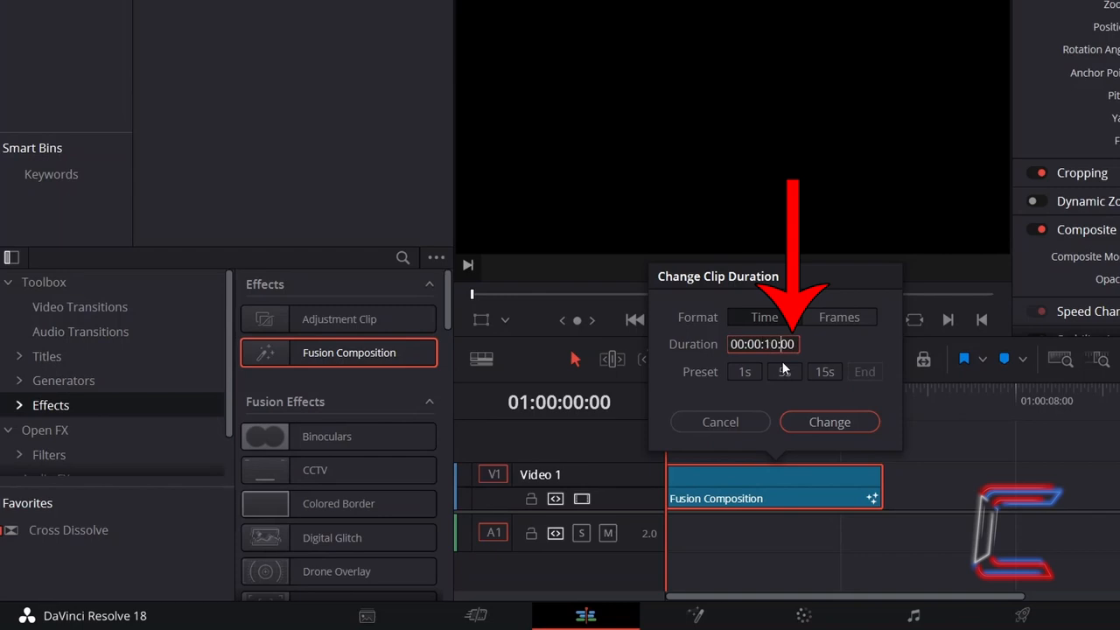
type("01")
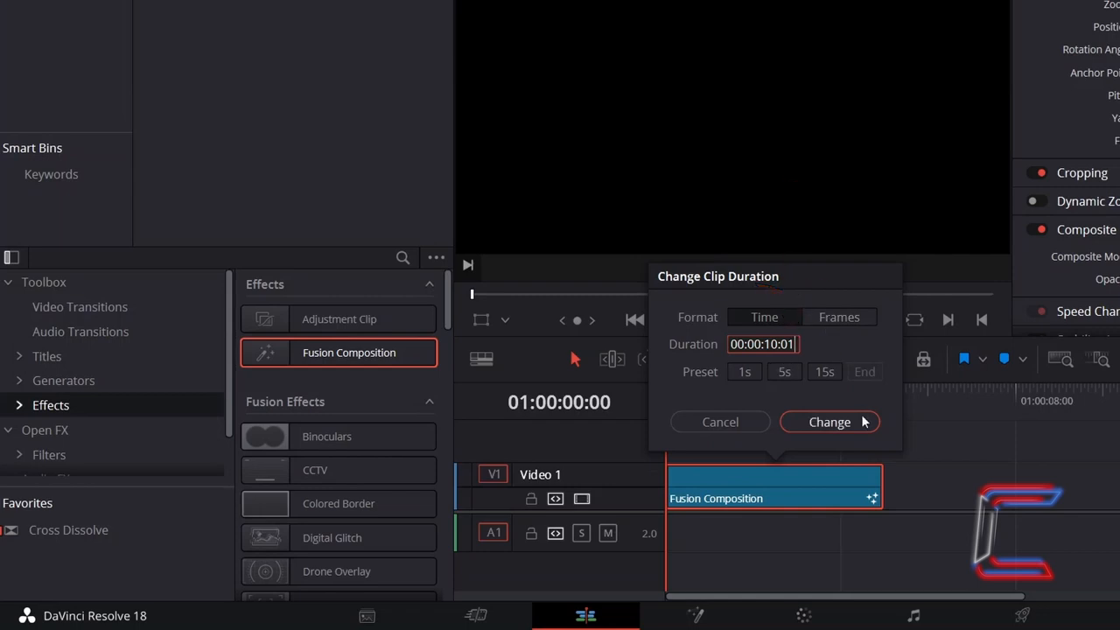
left_click(830, 422)
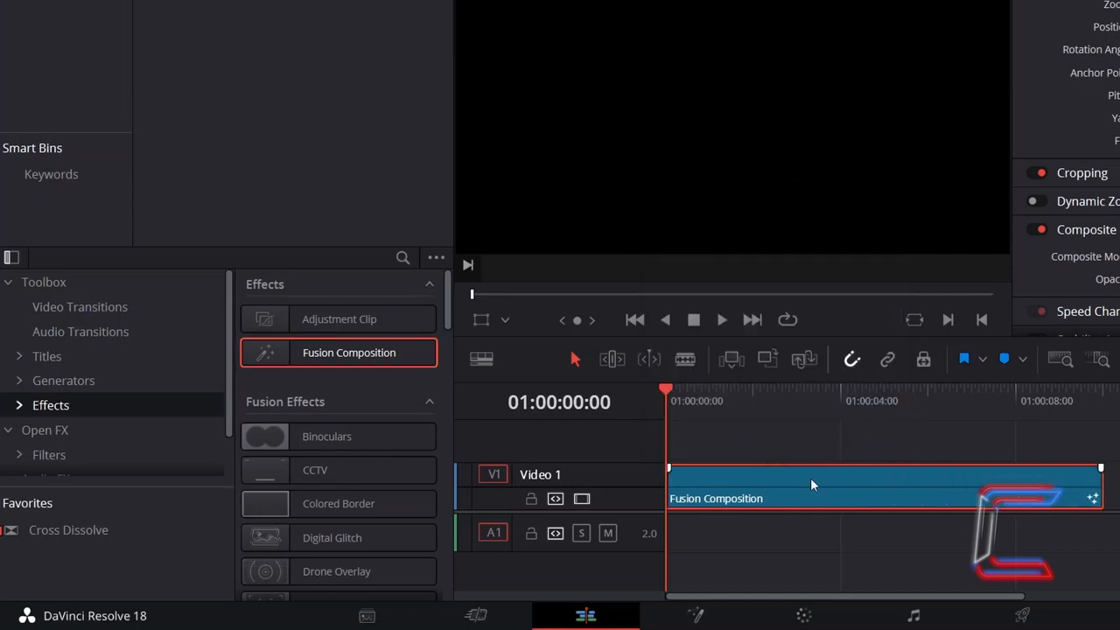
mouse_move(794, 487)
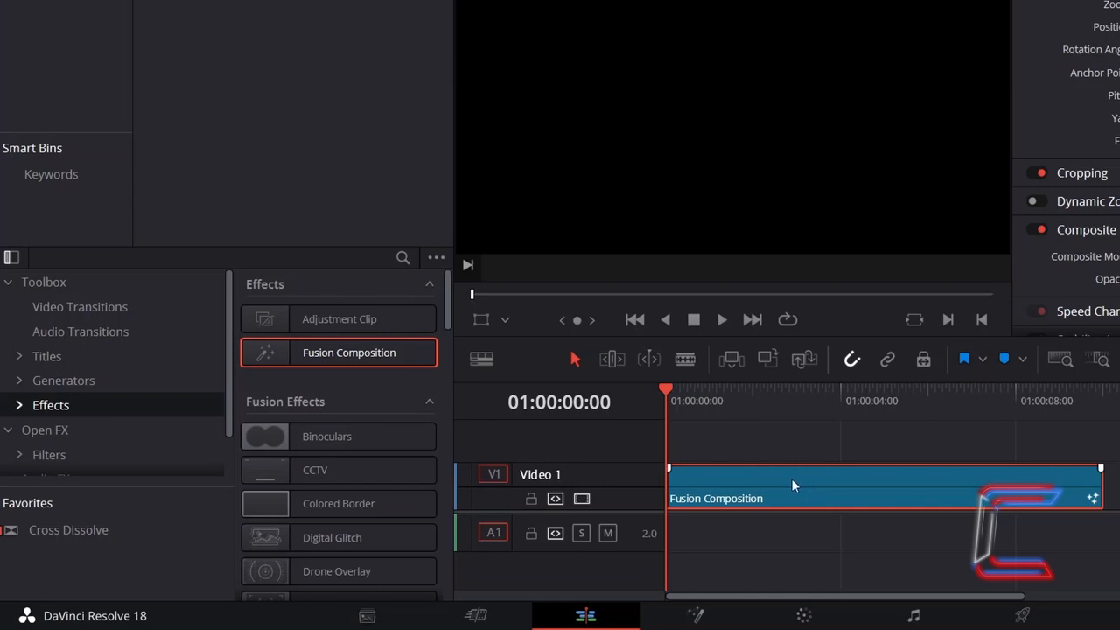
Step: Open the composition in the Fusion page and add an Ellipse mask node
right_click(791, 486)
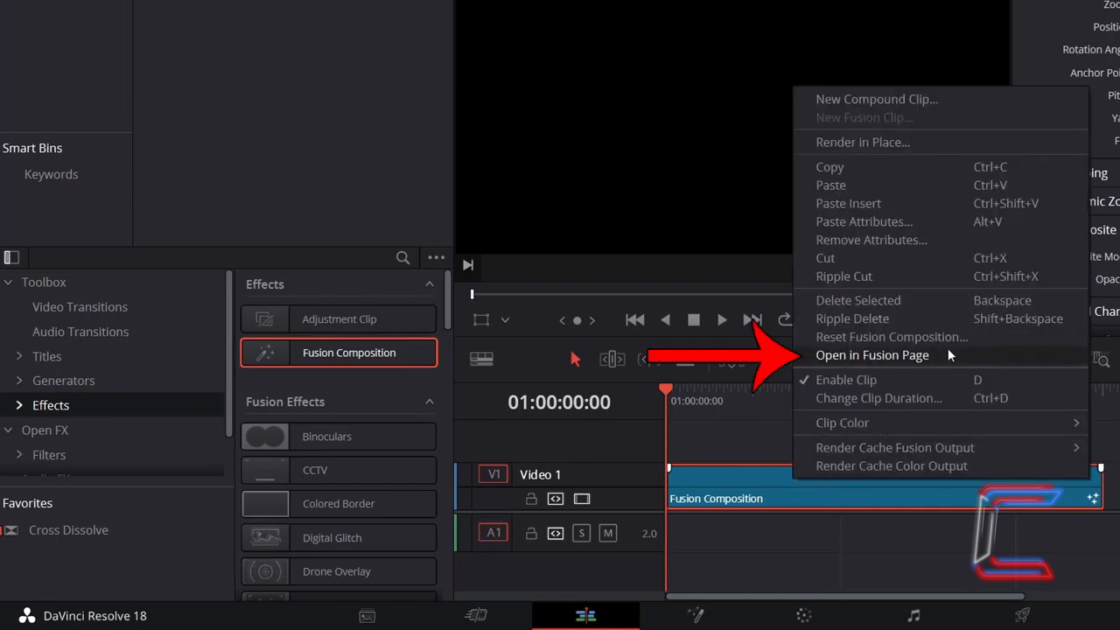
left_click(872, 354)
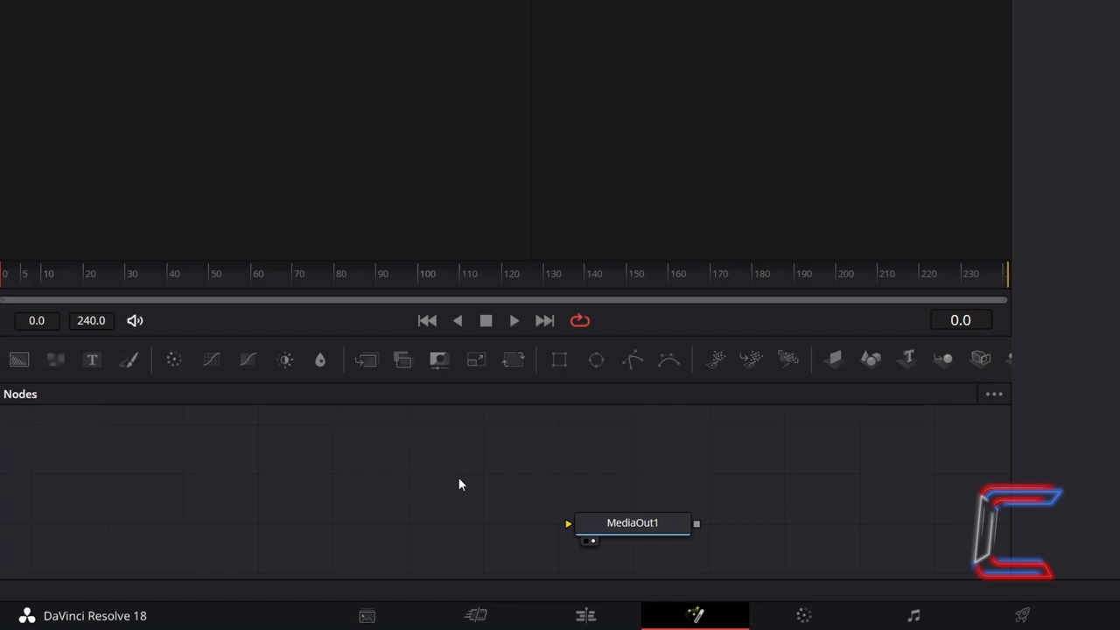
mouse_move(595, 361)
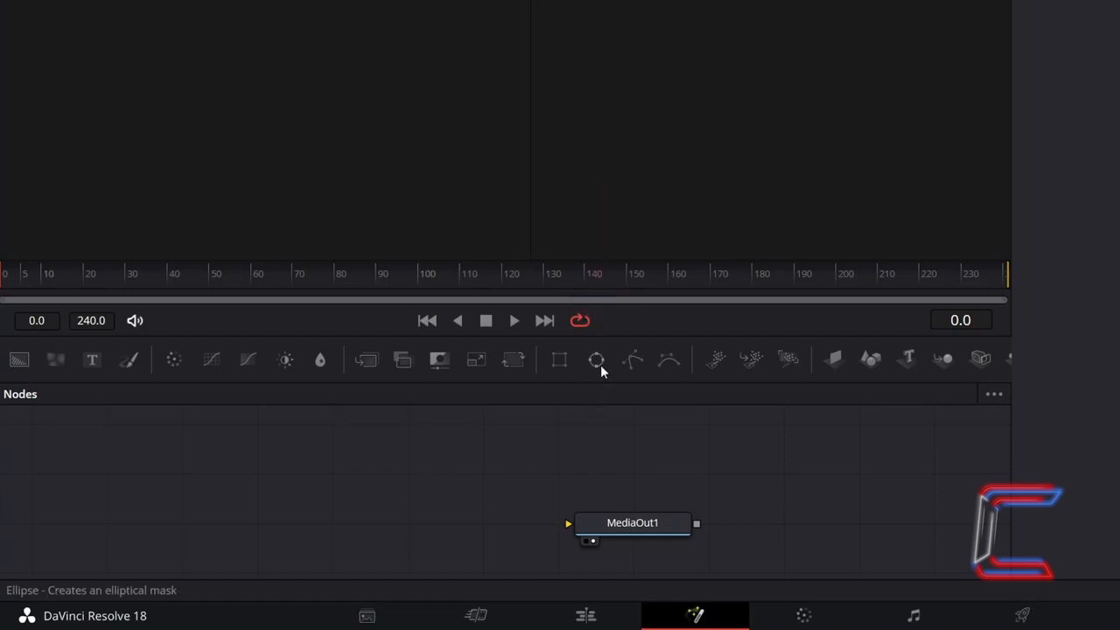
left_click(595, 360)
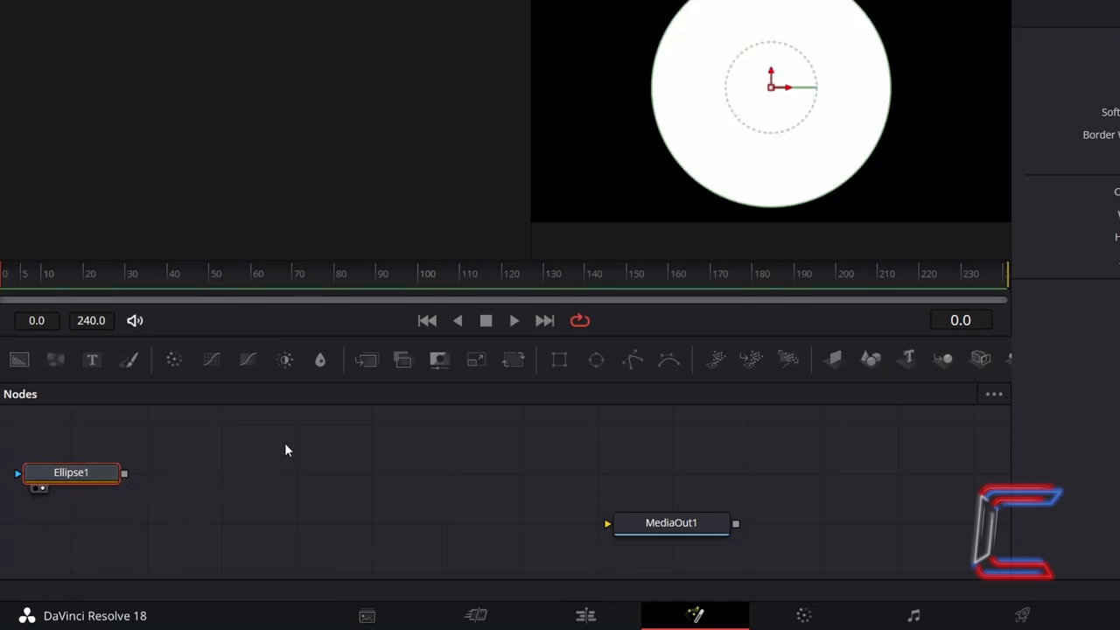
mouse_move(160, 522)
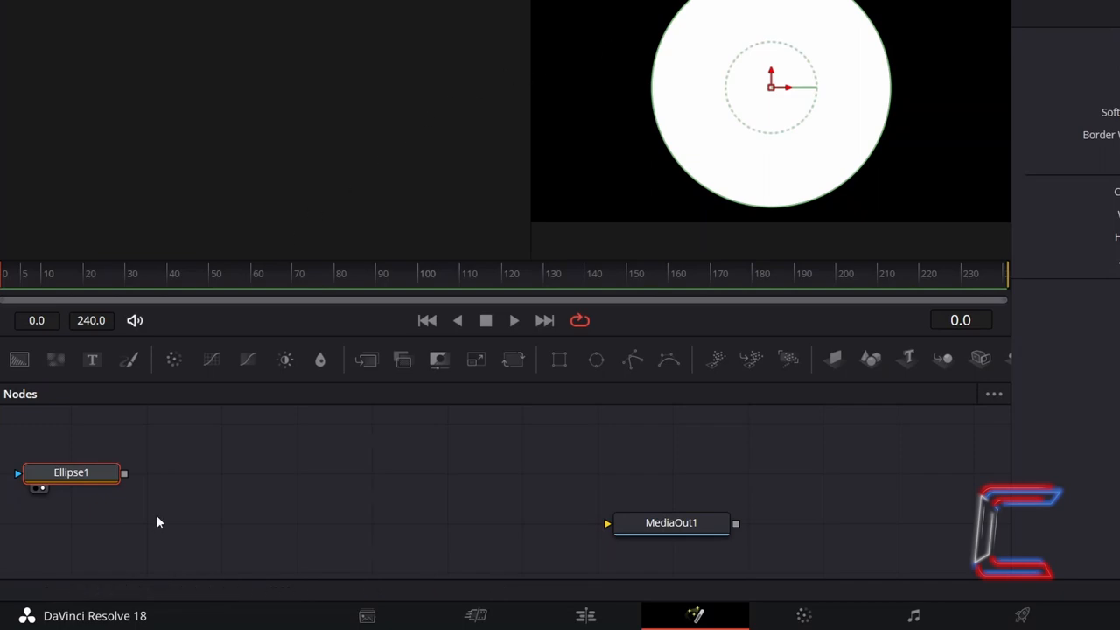
Step: Make Ellipse1 a hollow ring: Solid off, Border Width 0.04, slight soft edge
left_click(1026, 14)
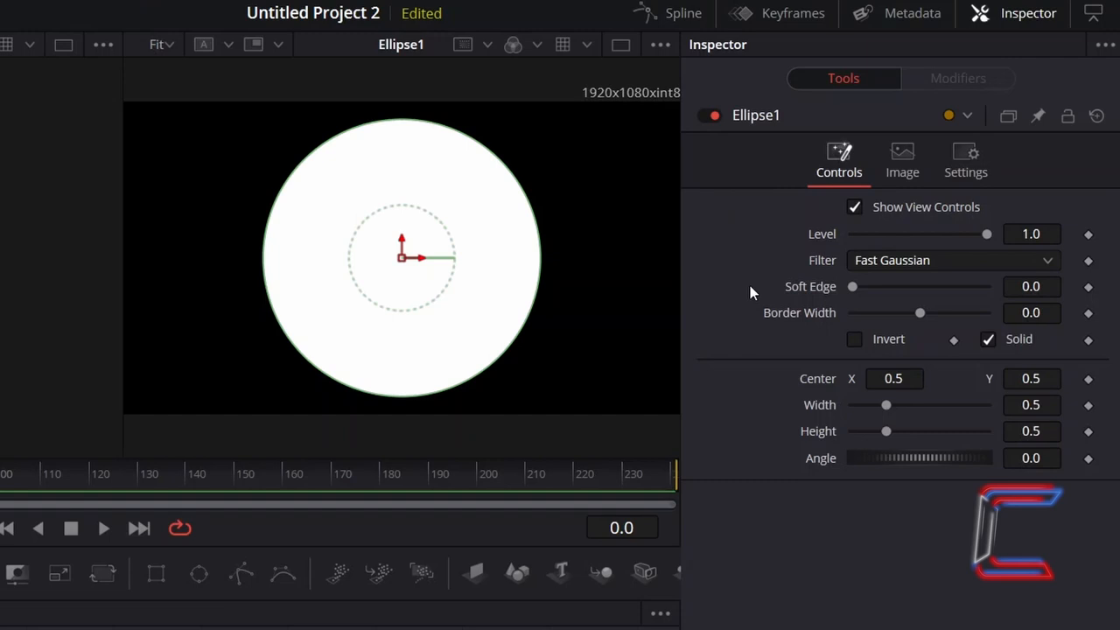
mouse_move(994, 354)
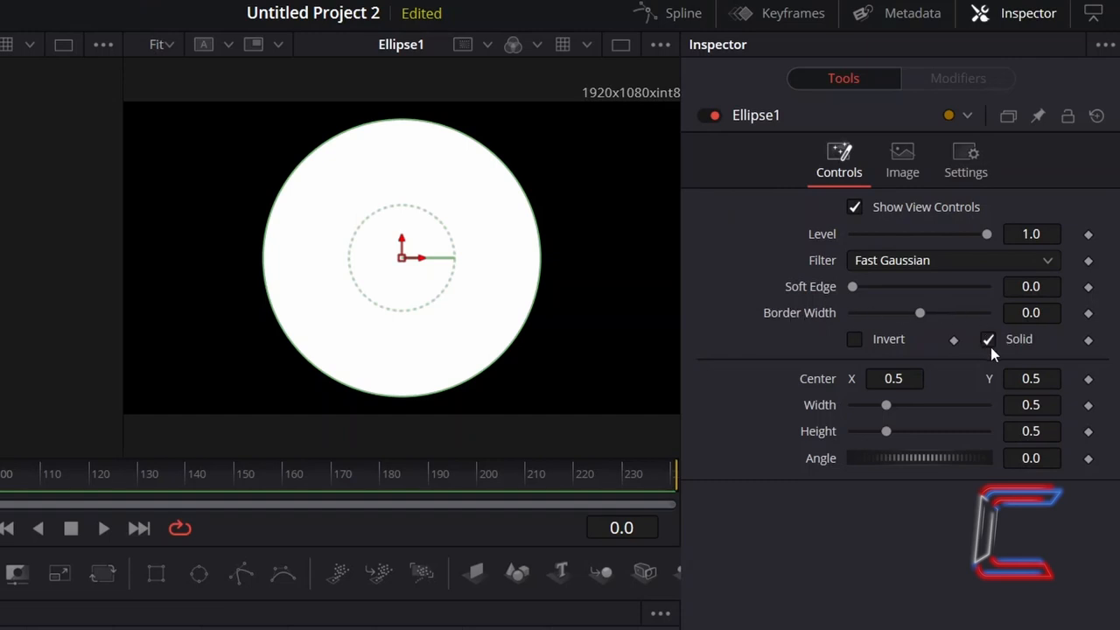
mouse_move(1001, 359)
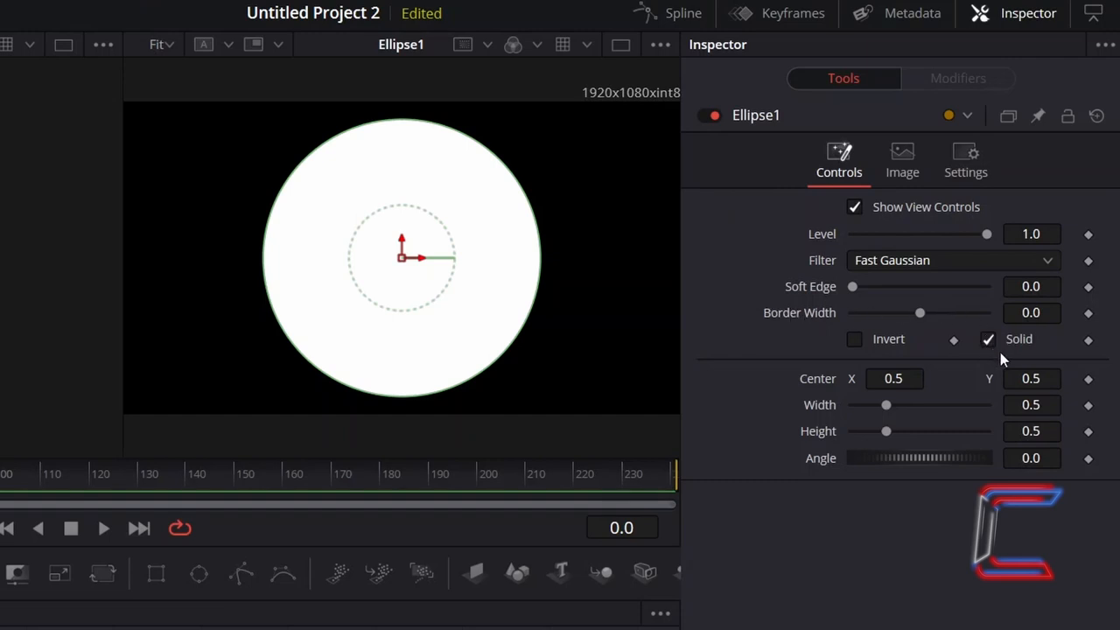
left_click(987, 340)
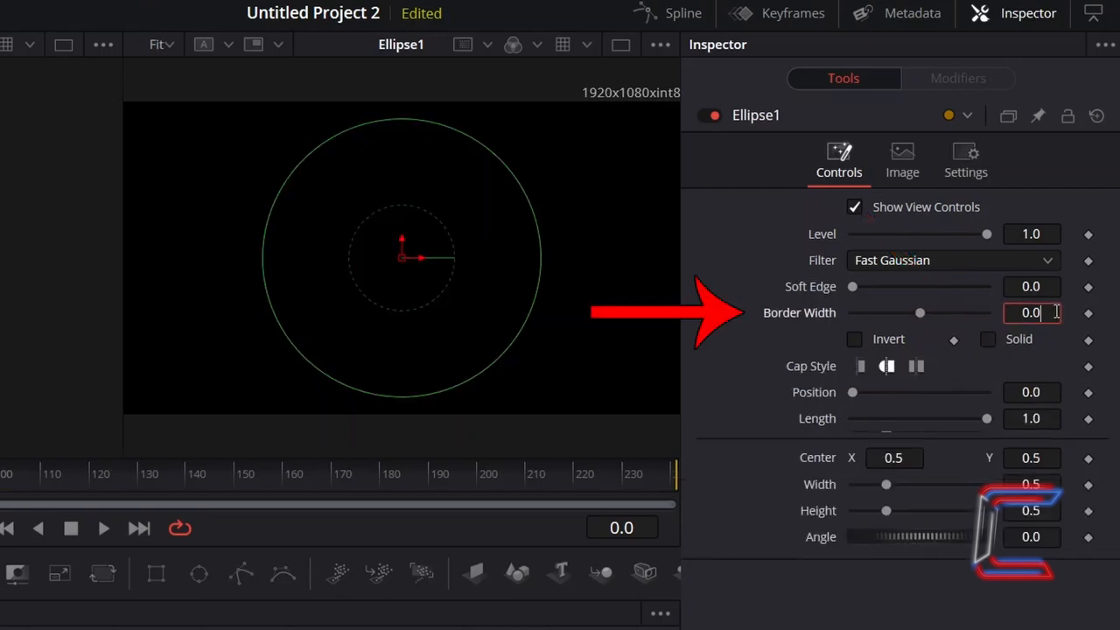
type("0.04")
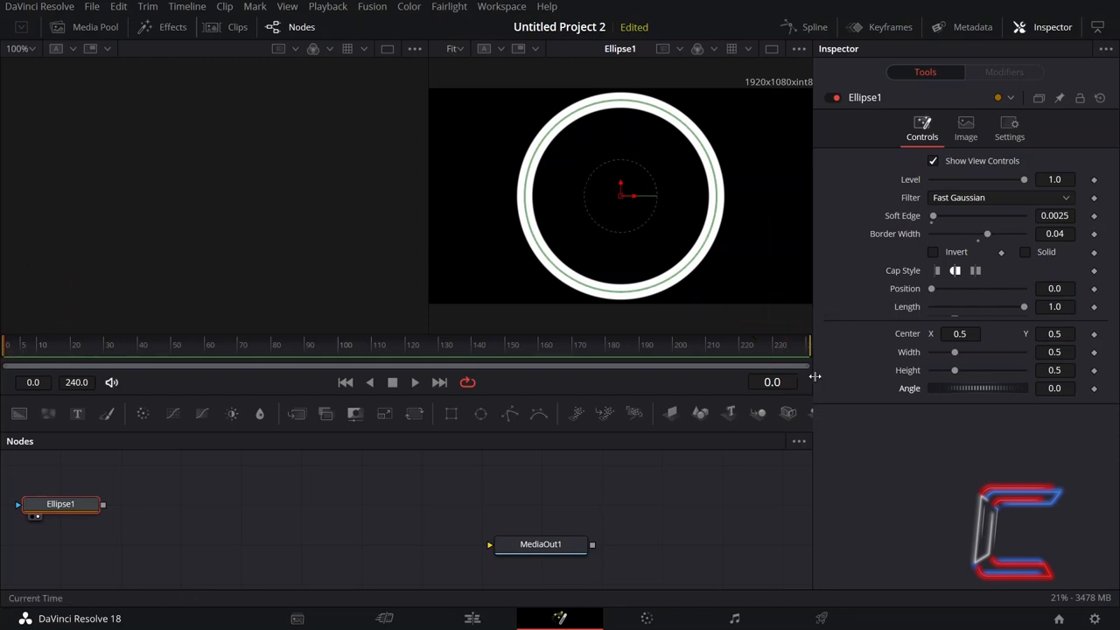
Step: Set ring Length to 0 and Position 0.25, keyframe Length to grow to 1 by the last frame
left_click_drag(1024, 306, 924, 419)
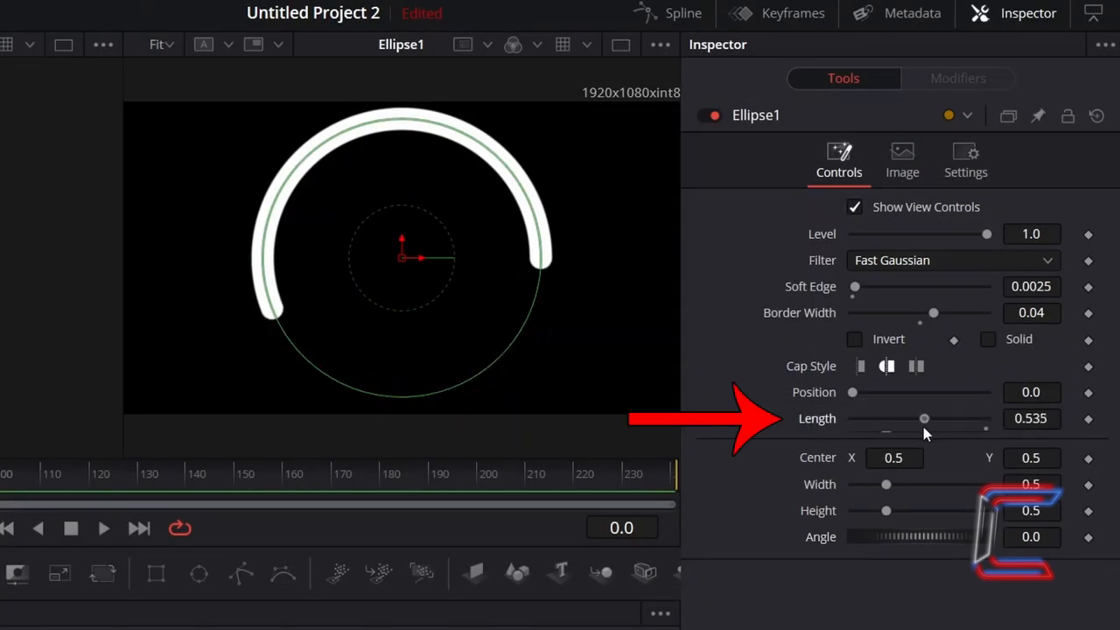
left_click_drag(924, 418, 852, 418)
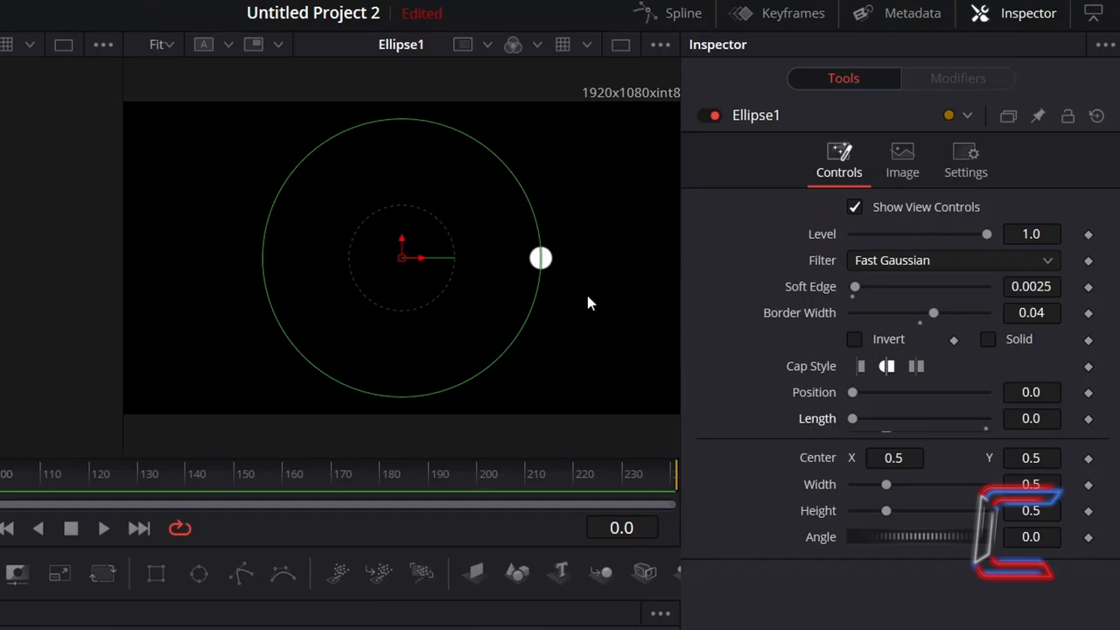
mouse_move(543, 136)
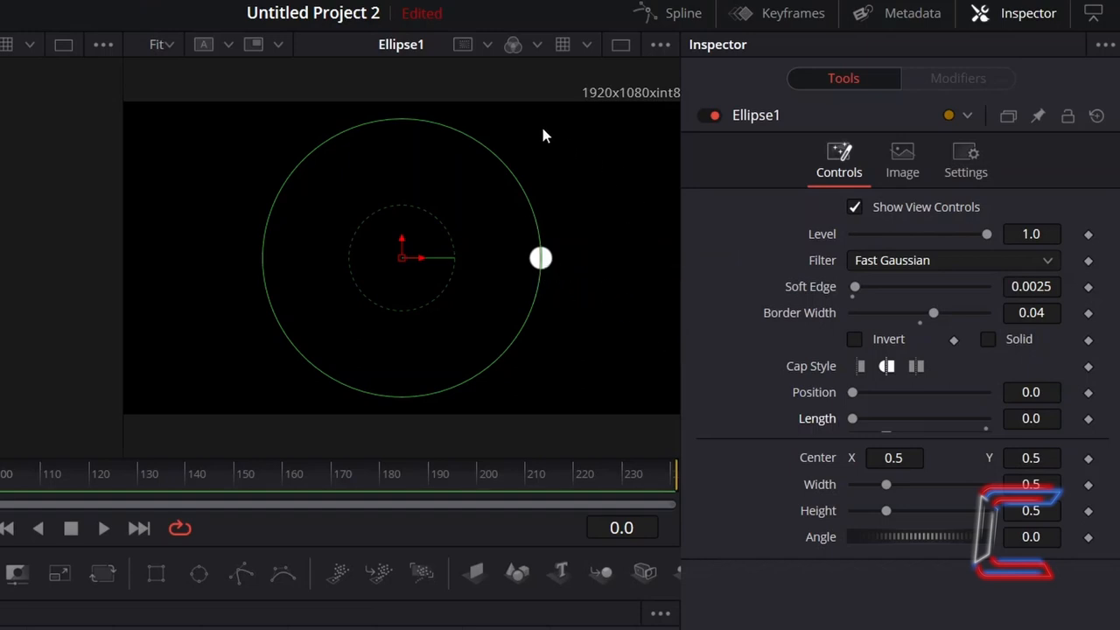
mouse_move(441, 155)
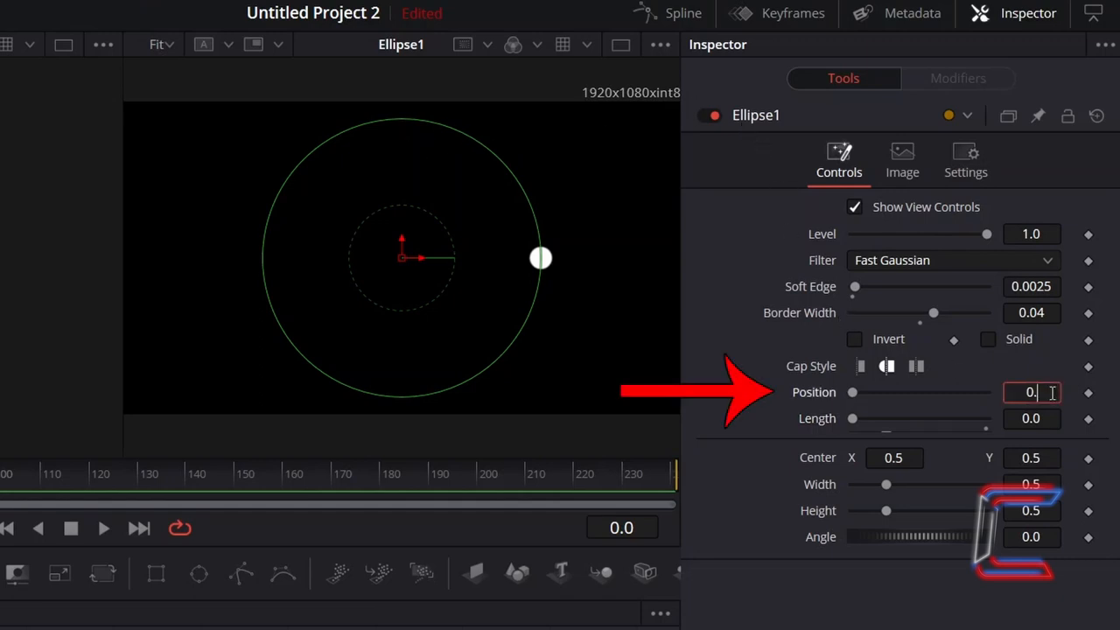
type("0.25")
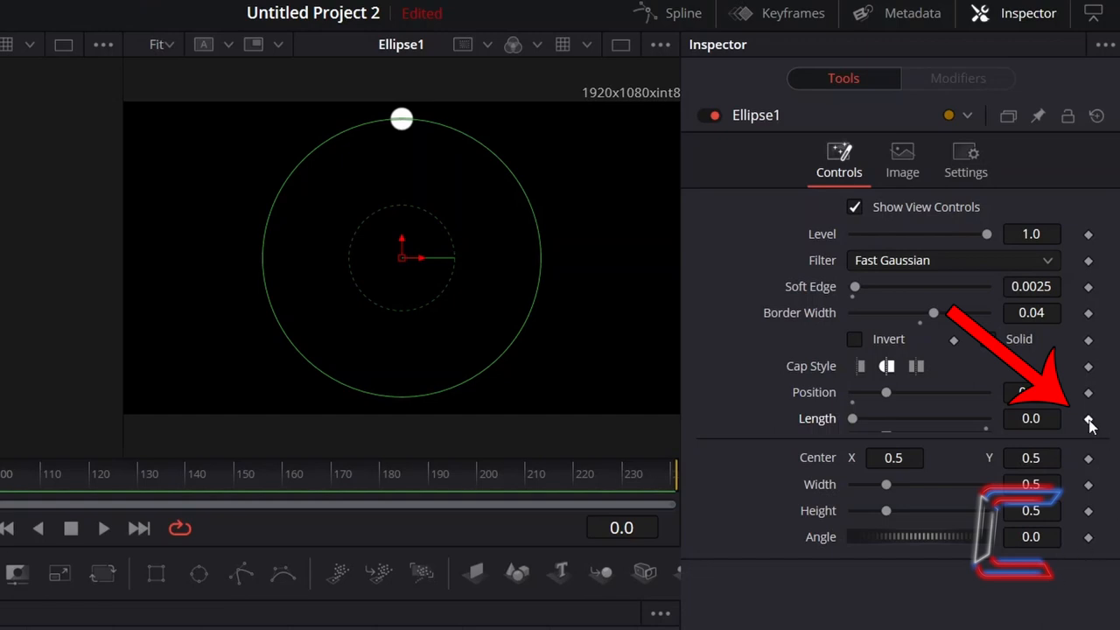
left_click(1089, 418)
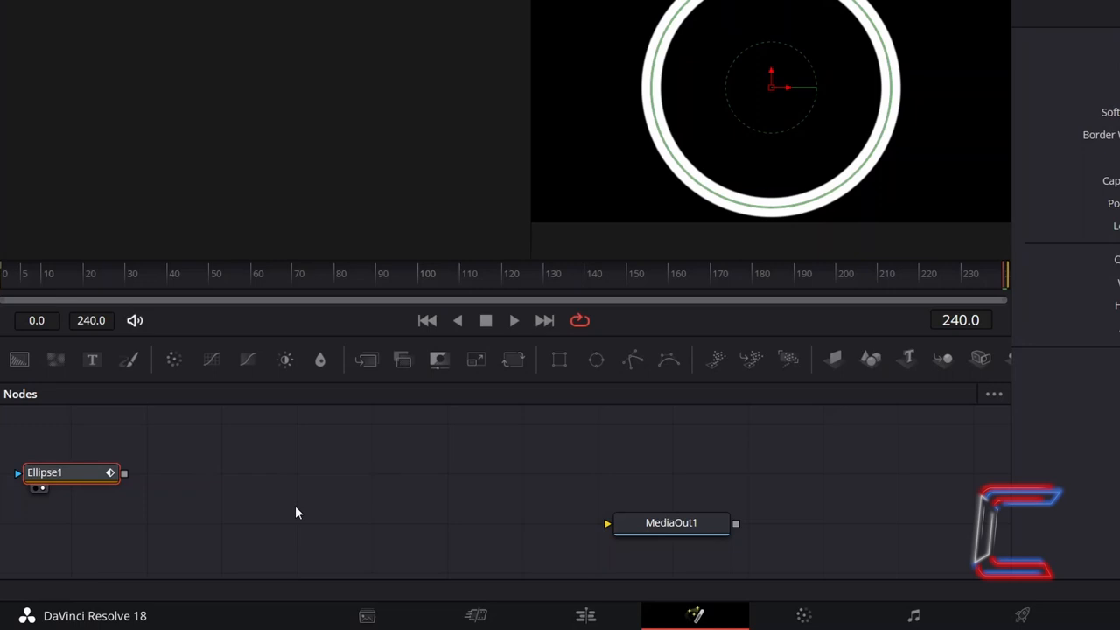
mouse_move(224, 483)
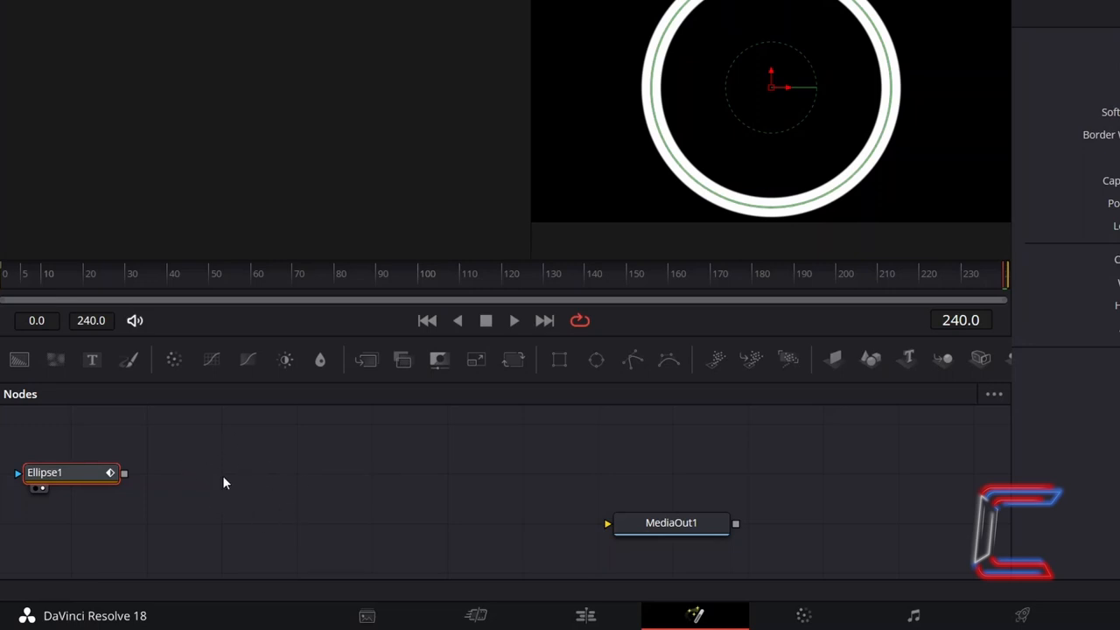
Step: Add a Transform node via Shift+Space search, connected after Ellipse1
left_click(202, 469)
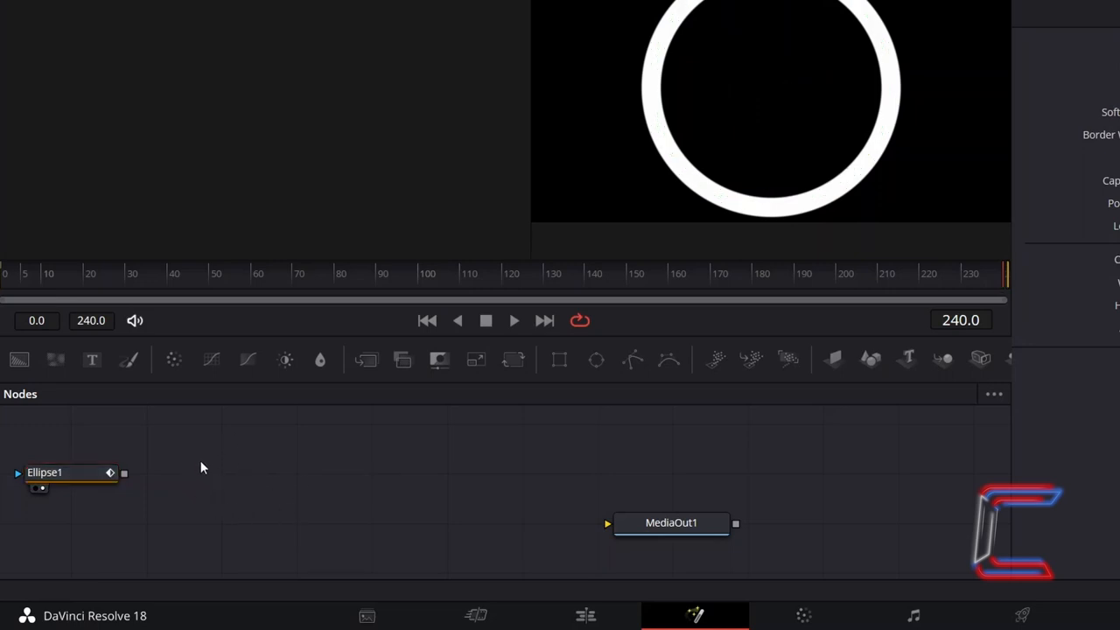
key("shift+space")
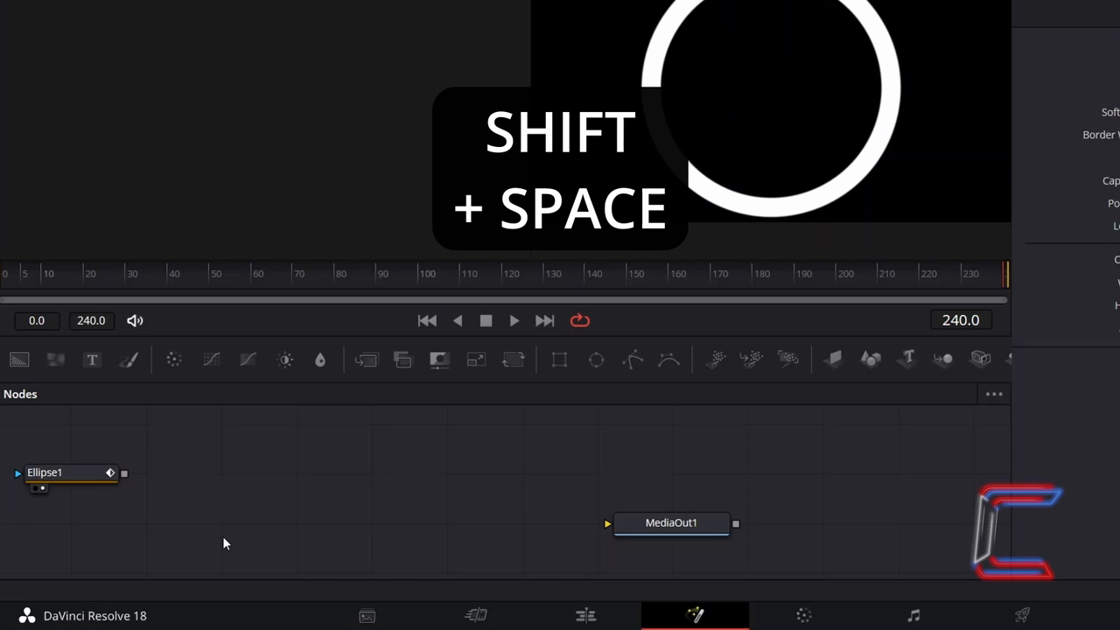
key("shift+space")
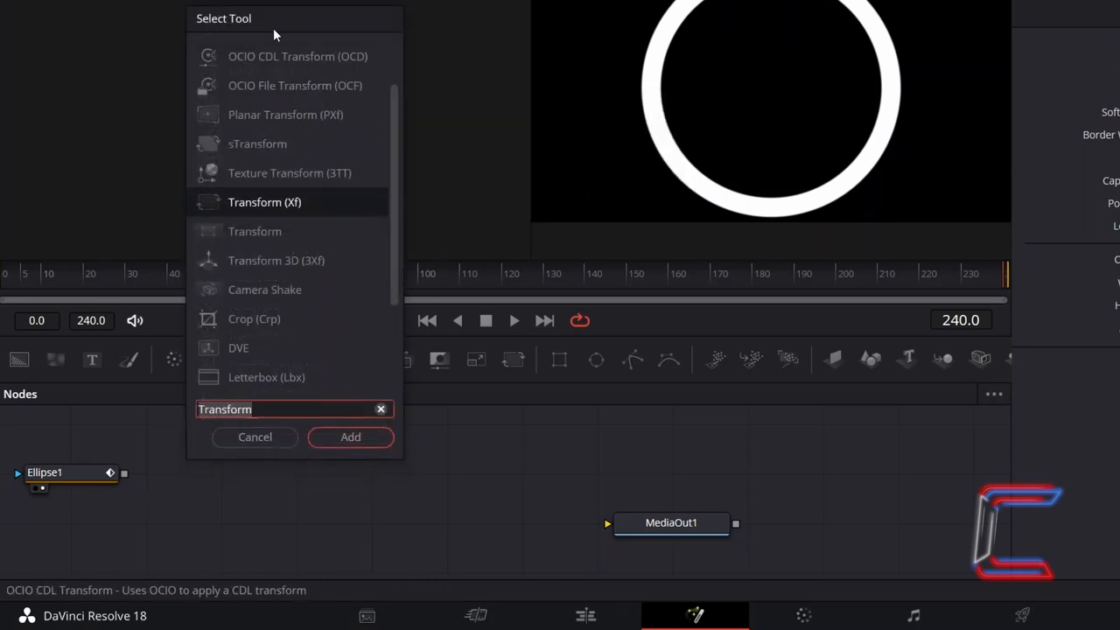
mouse_move(329, 217)
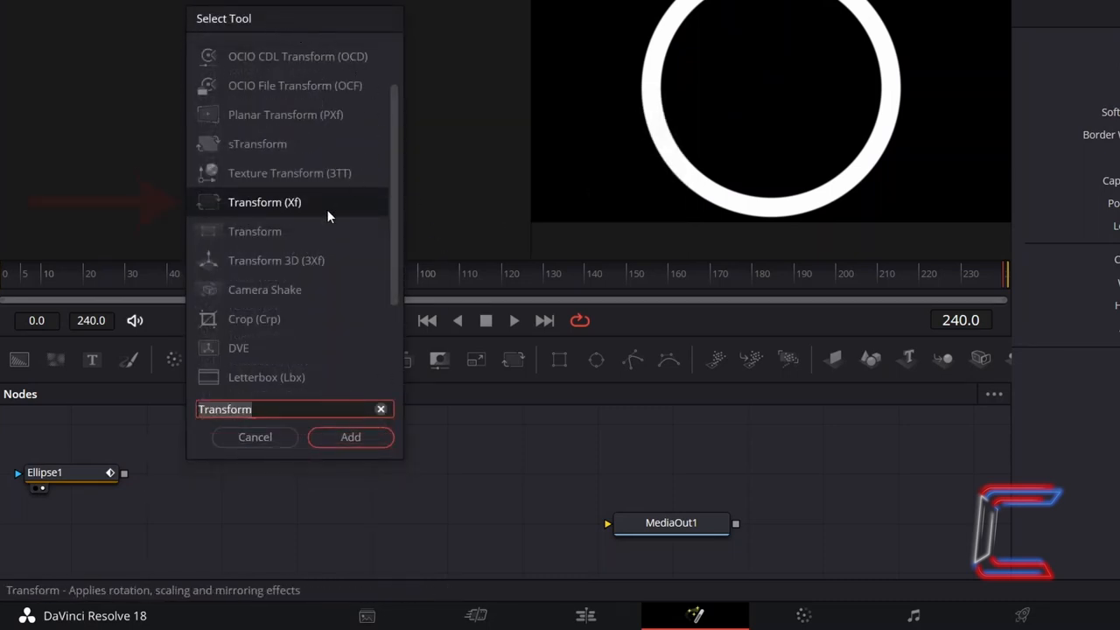
mouse_move(315, 208)
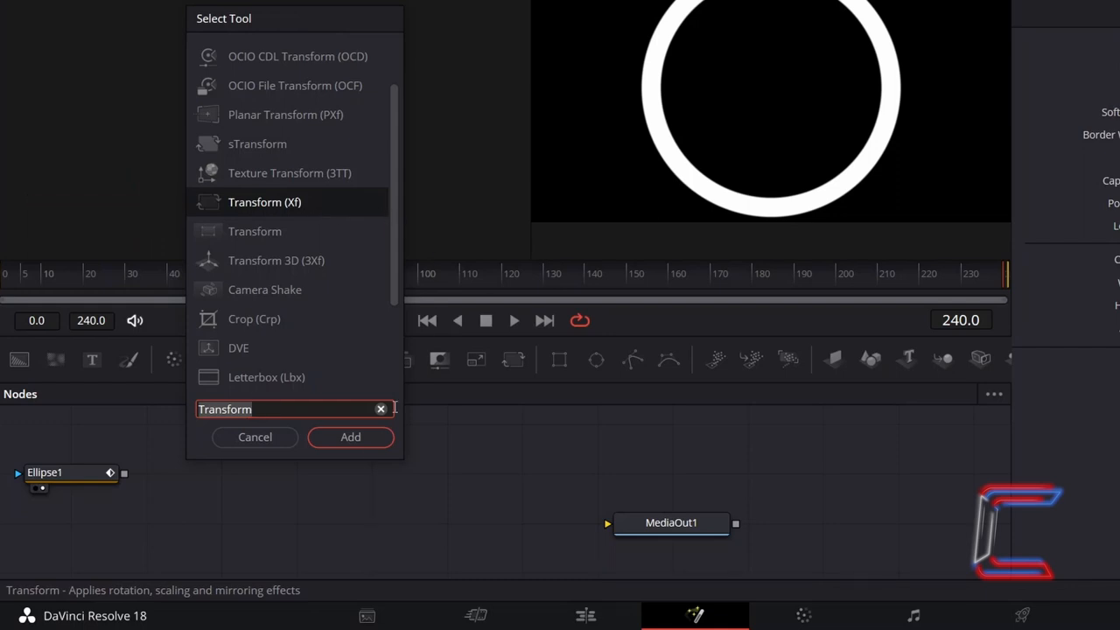
left_click(350, 438)
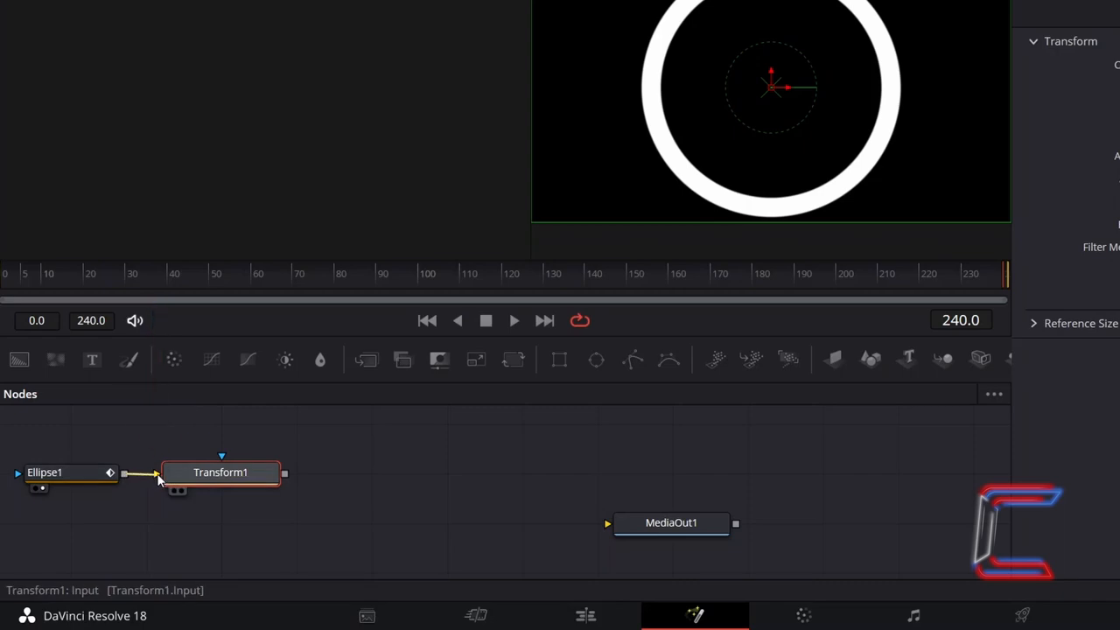
mouse_move(202, 515)
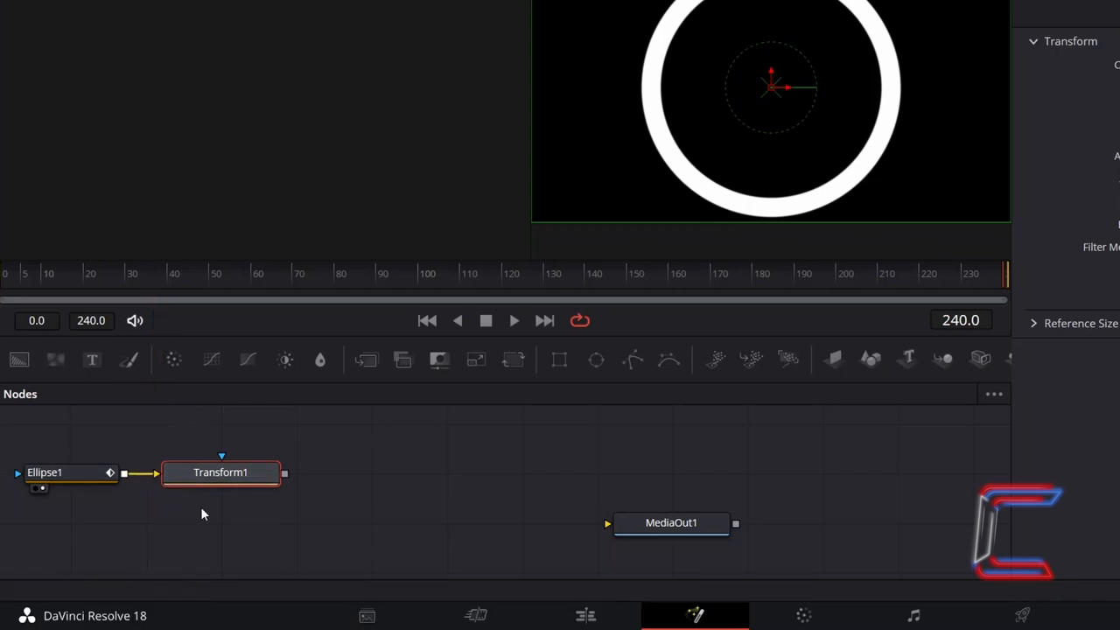
mouse_move(184, 497)
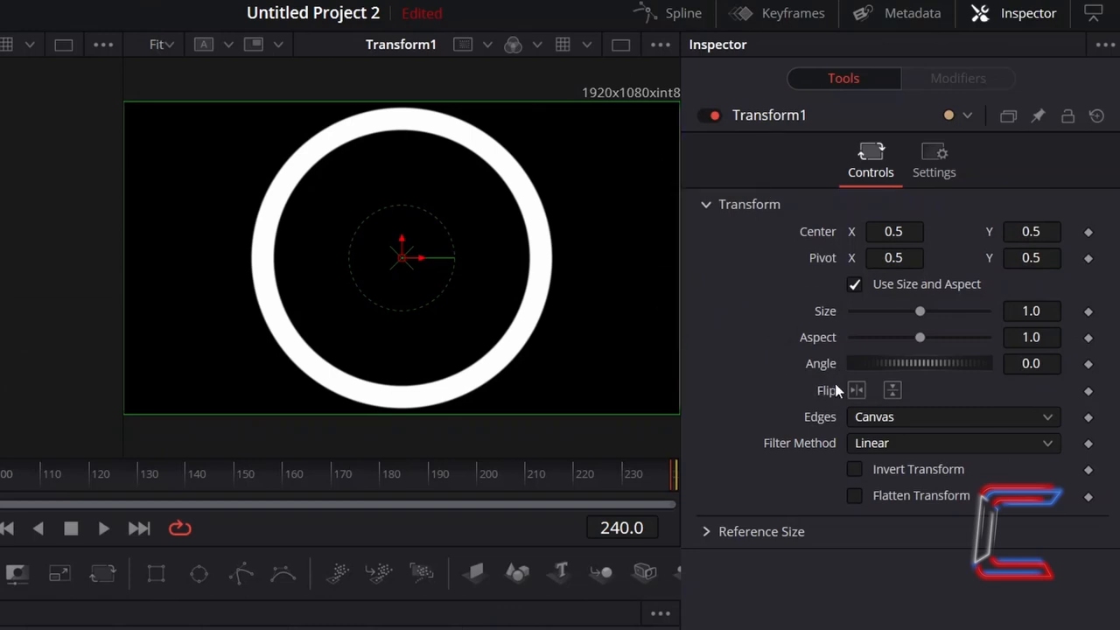
mouse_move(857, 390)
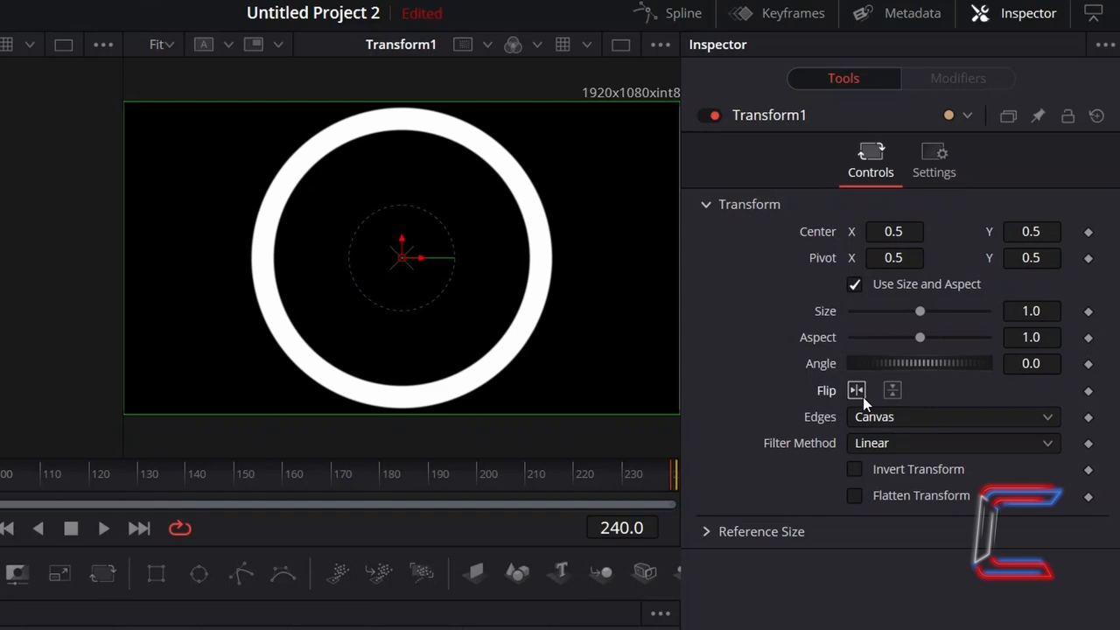
Step: Flip the ring horizontally in Transform1 and preview the growing ring animation
left_click(103, 529)
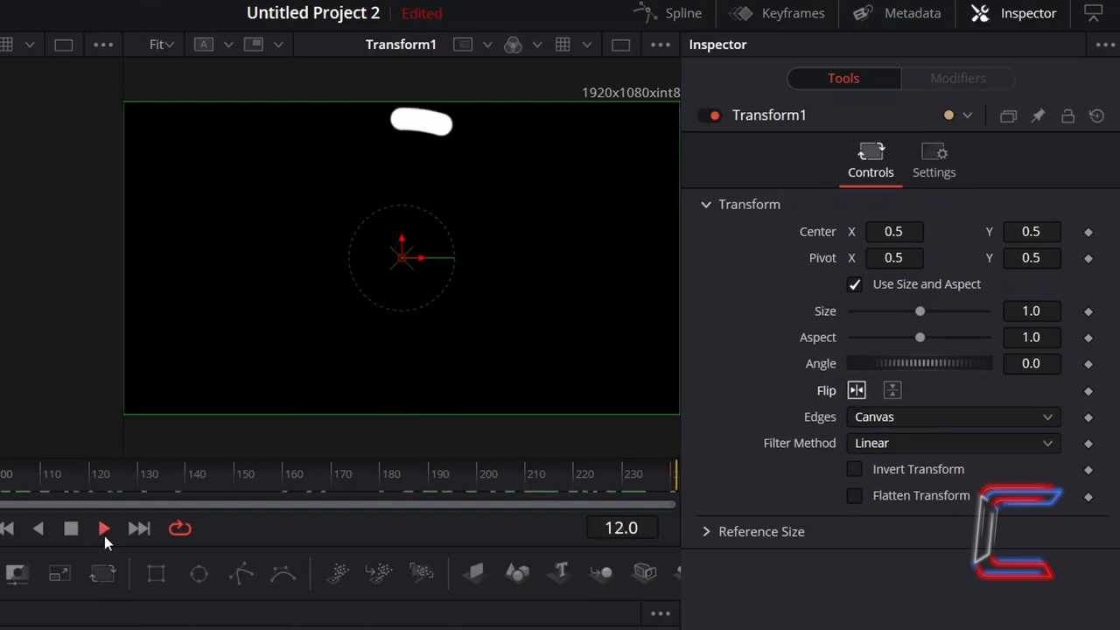
left_click(103, 528)
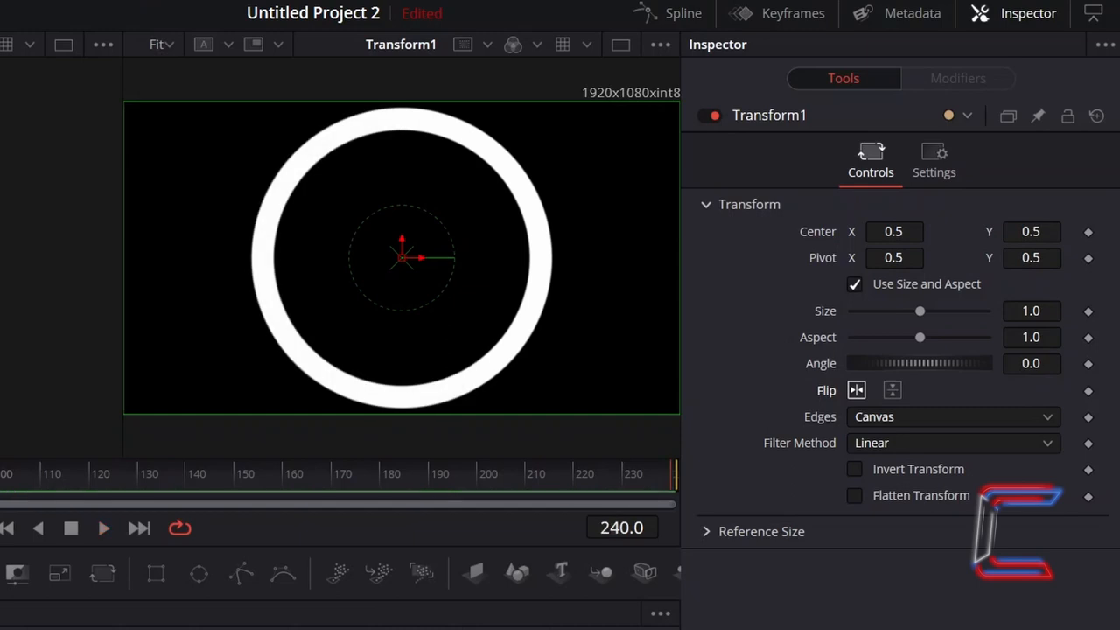
mouse_move(200, 238)
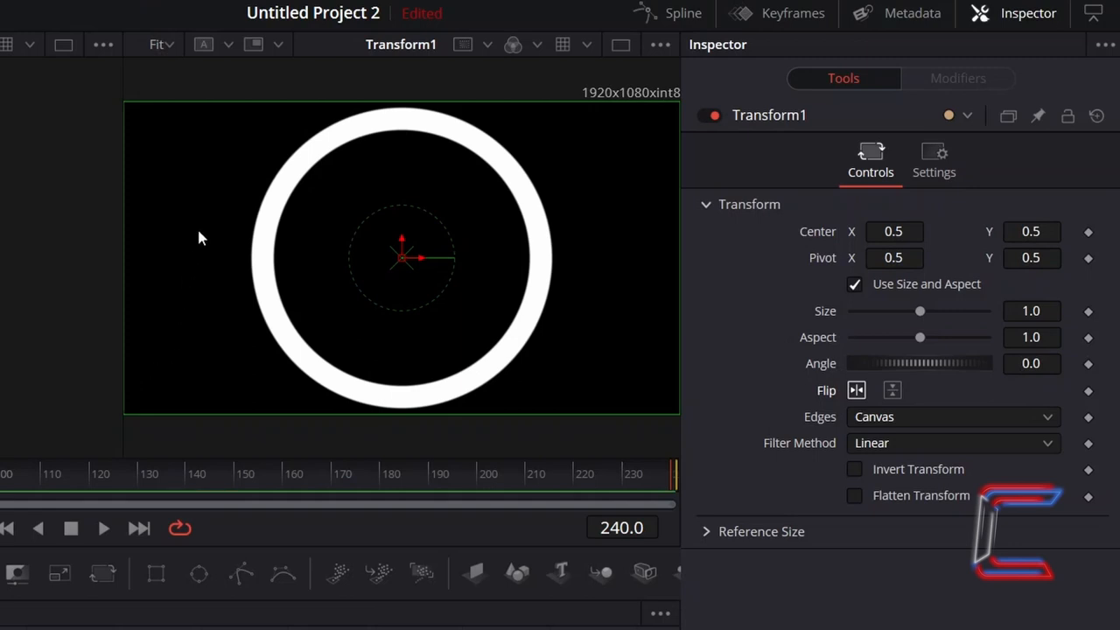
mouse_move(578, 140)
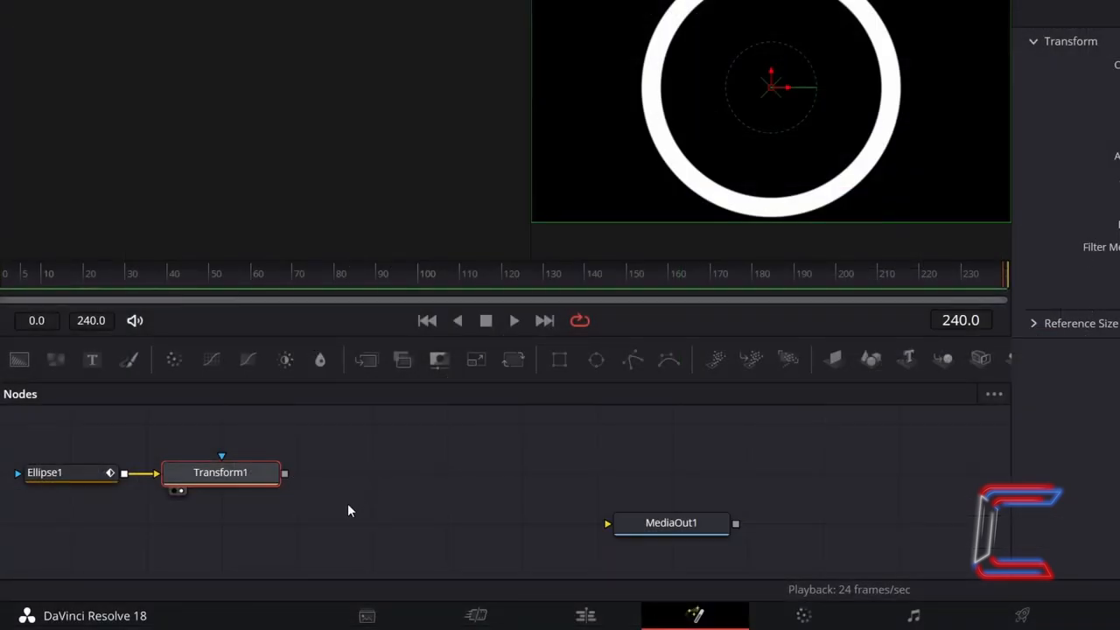
Step: Add Merge1 and Merge2 after Transform1 and connect Merge2's output to MediaOut1
left_click(343, 529)
type("Merge")
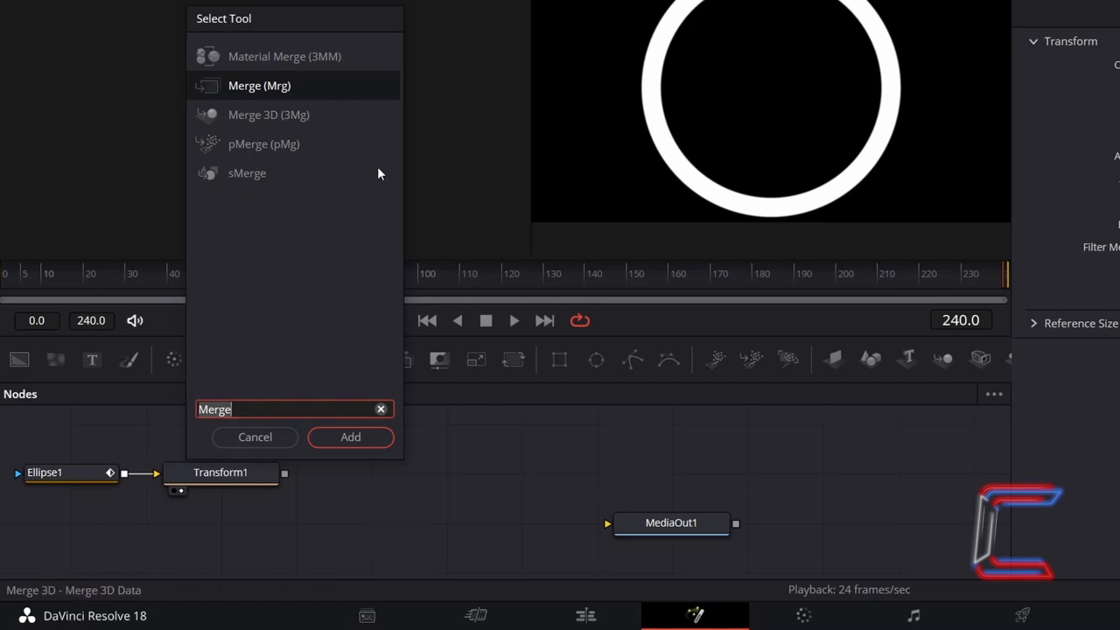
left_click(350, 438)
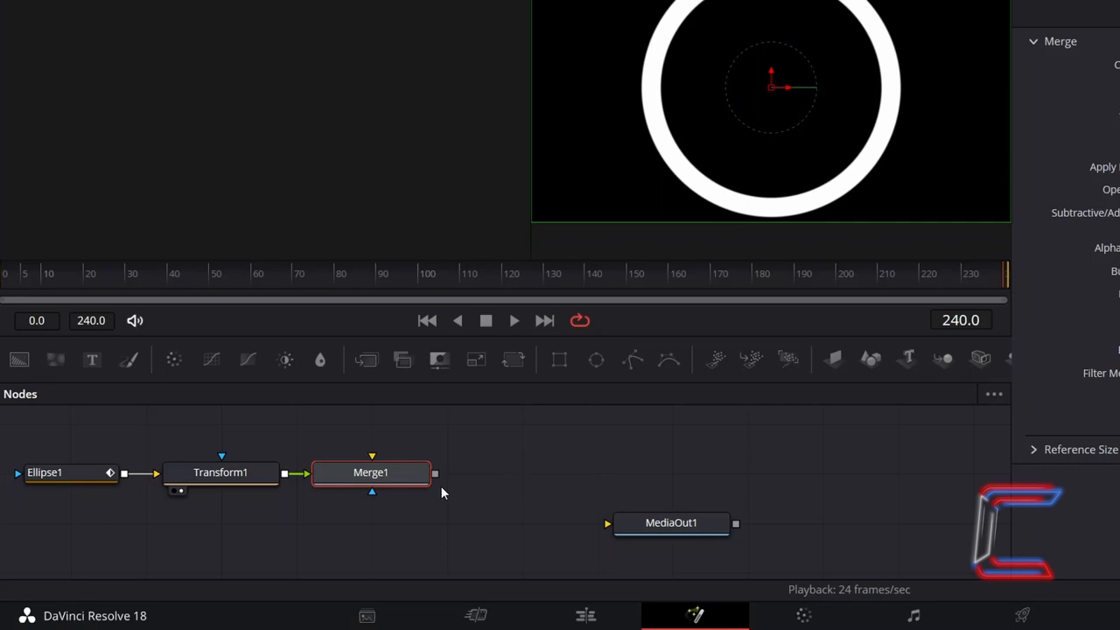
mouse_move(464, 527)
type("Merge")
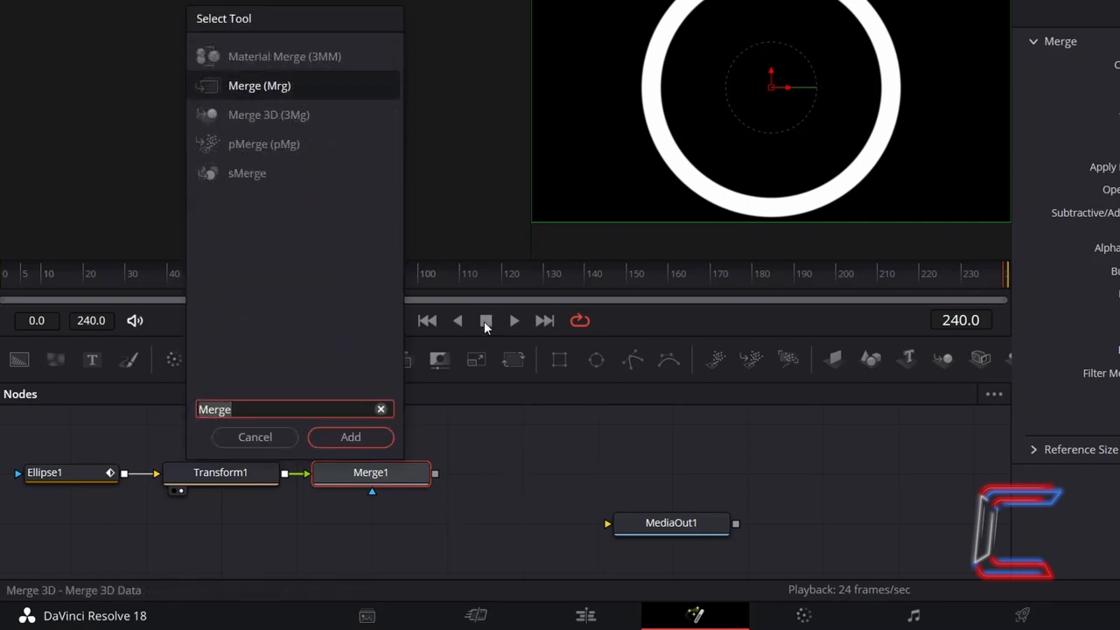
left_click(350, 438)
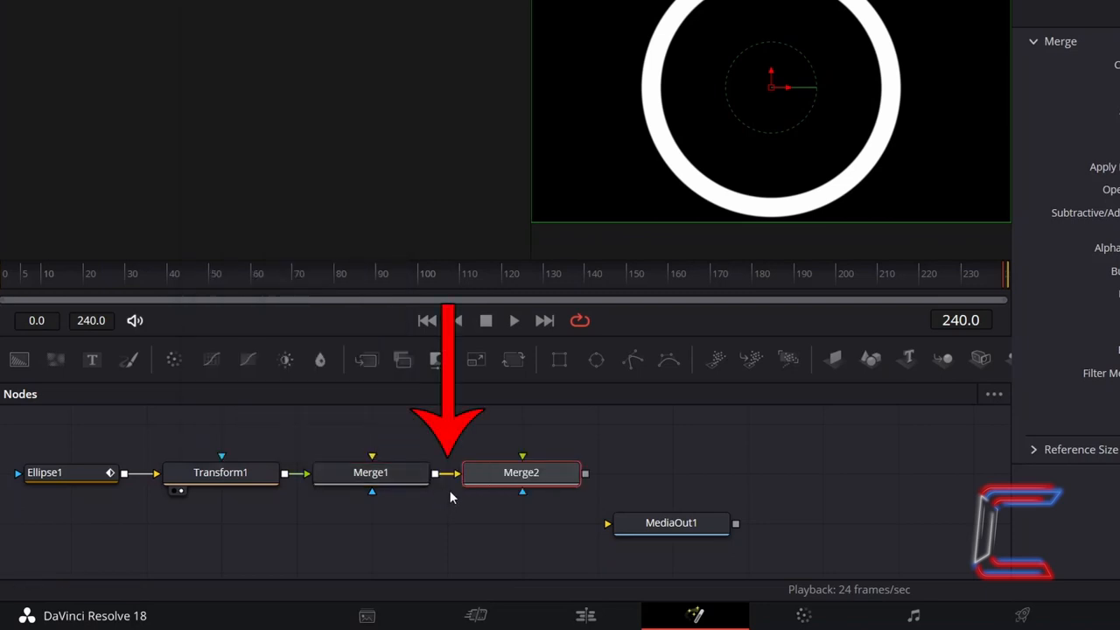
left_click_drag(672, 522, 673, 473)
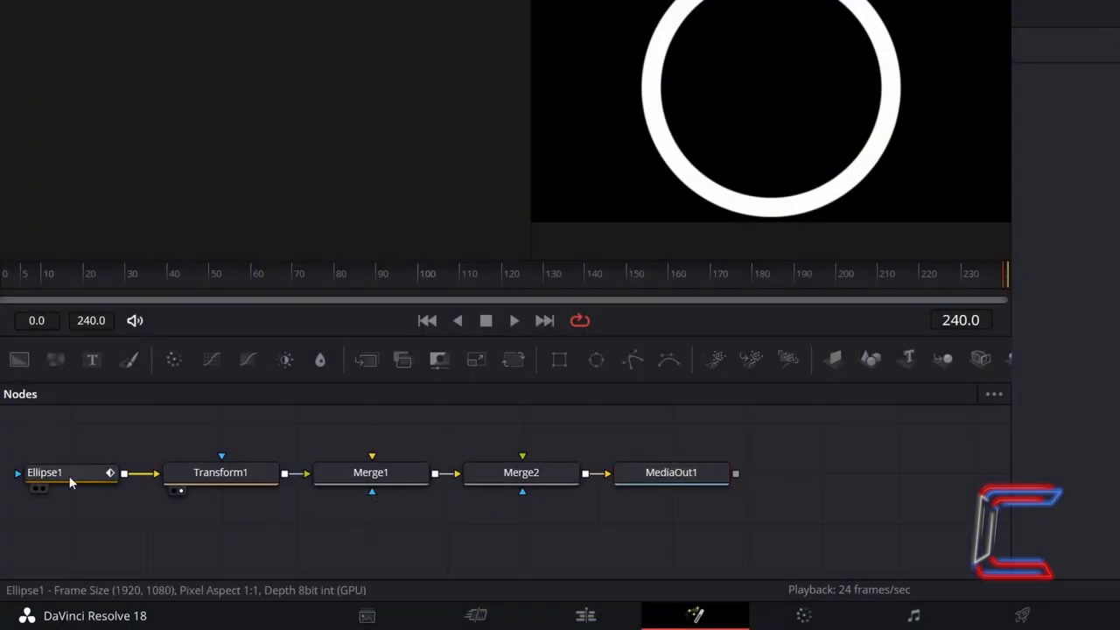
Step: Copy Ellipse1 and paste a duplicate Ellipse1_1 into the node graph
key("ctrl+c")
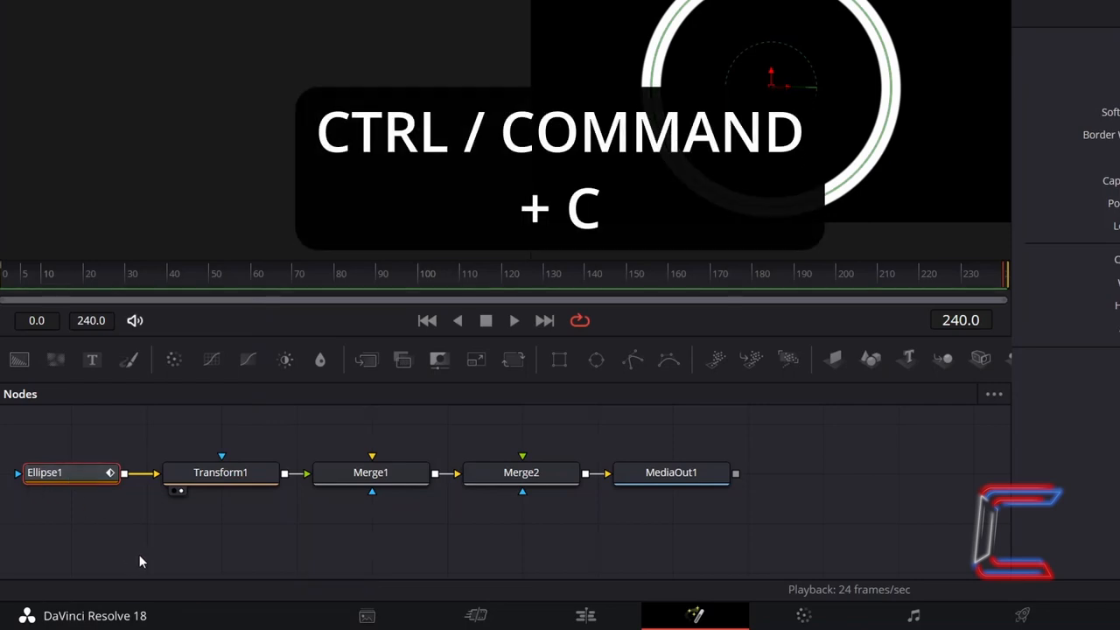
key("ctrl+c")
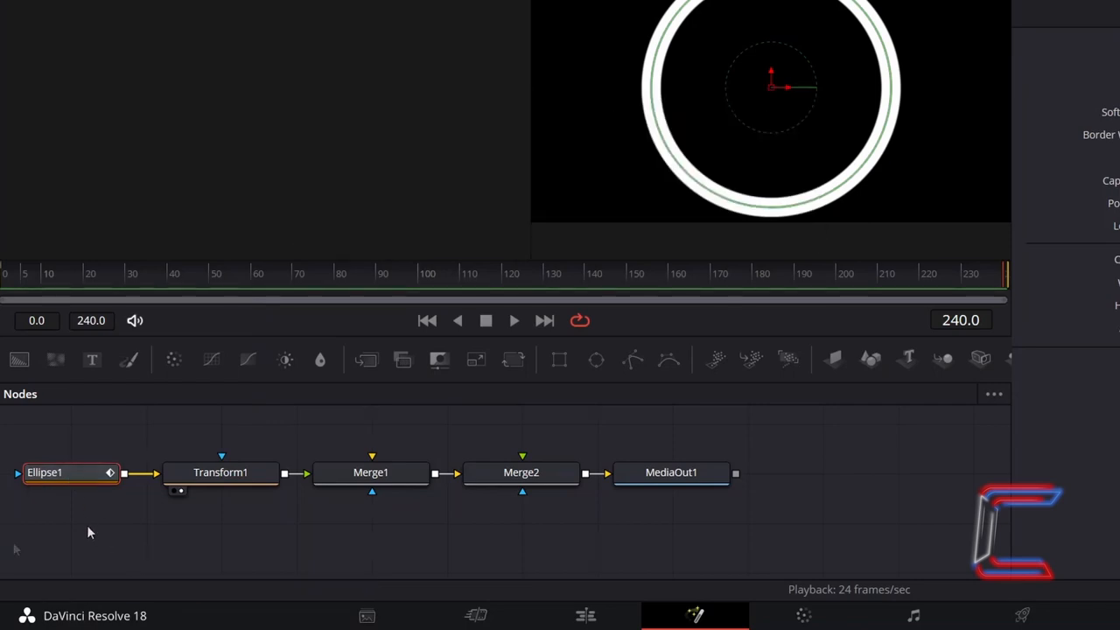
key("ctrl+v")
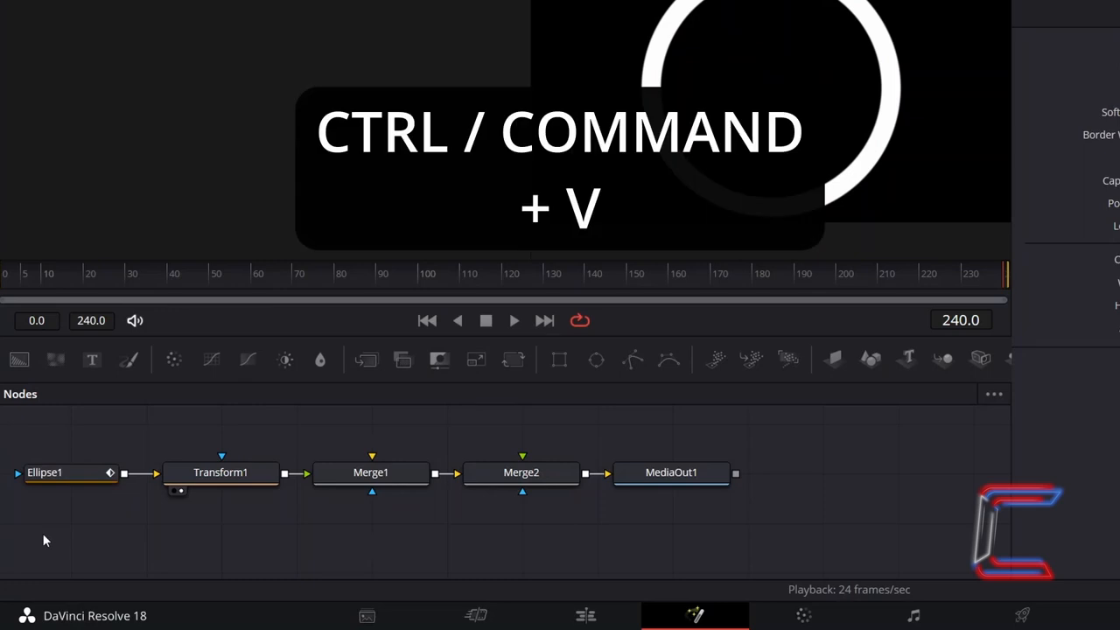
key("ctrl+v")
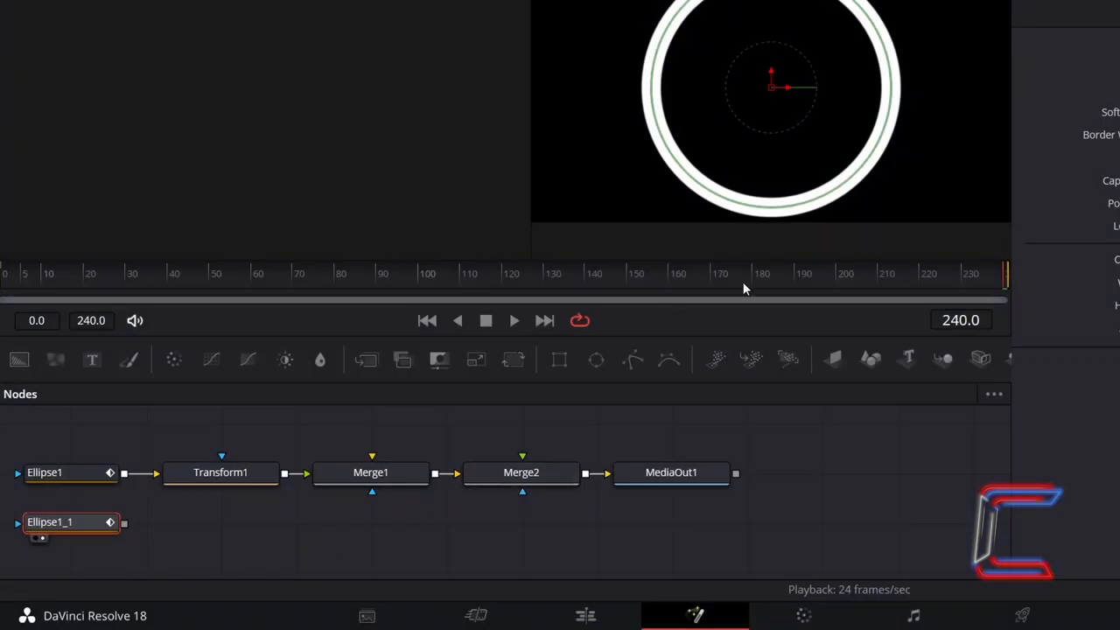
Step: Turn Solid on for Ellipse1_1 so it renders a filled white disc
left_click(49, 522)
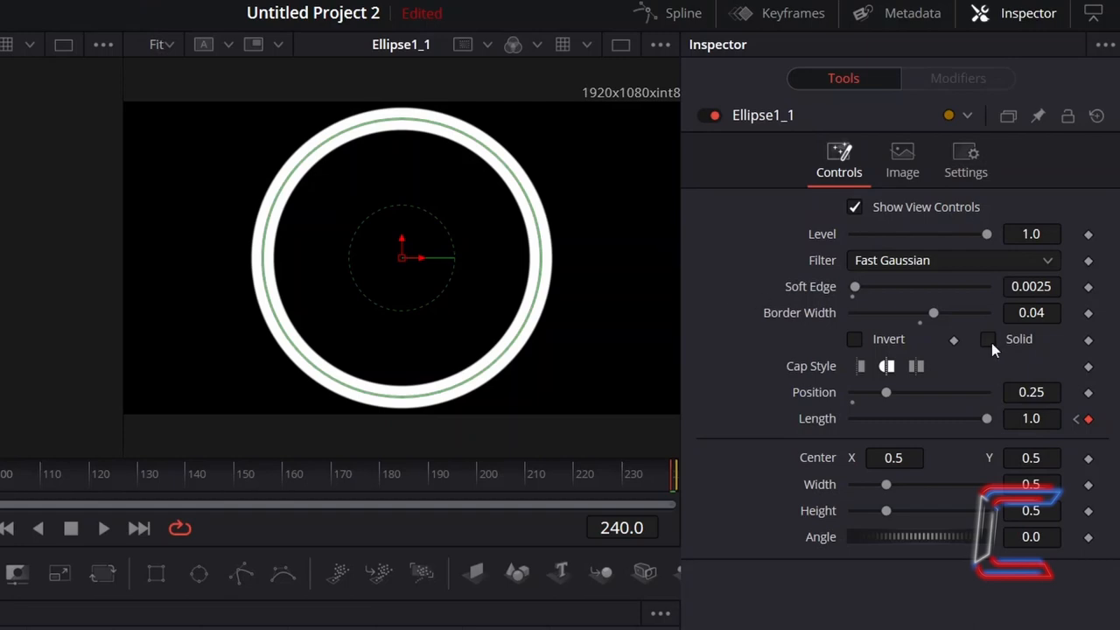
left_click(987, 339)
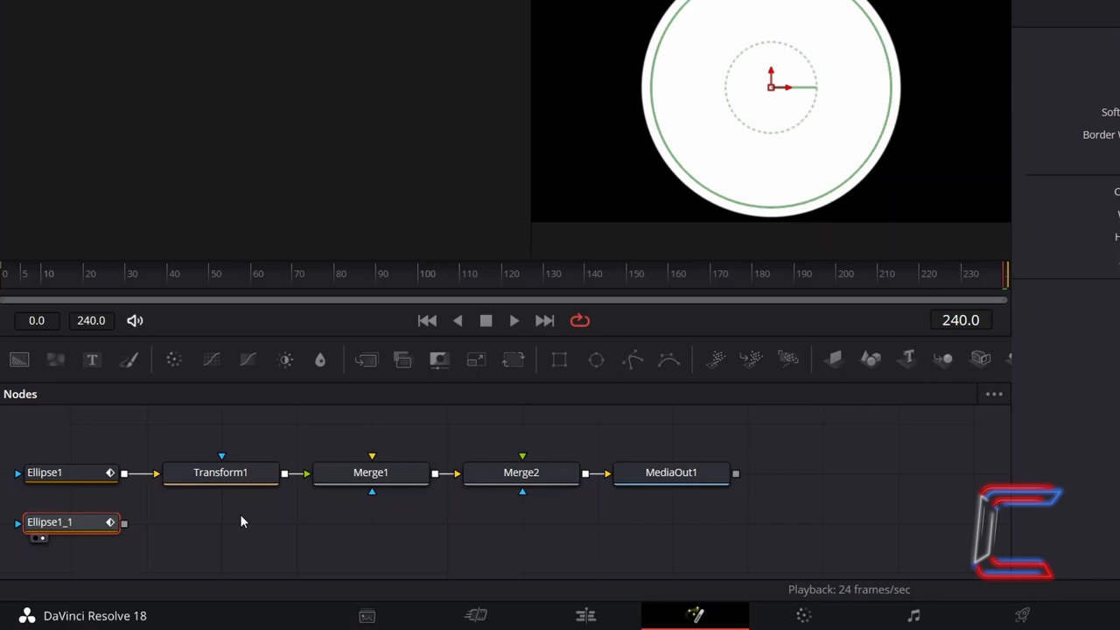
mouse_move(184, 529)
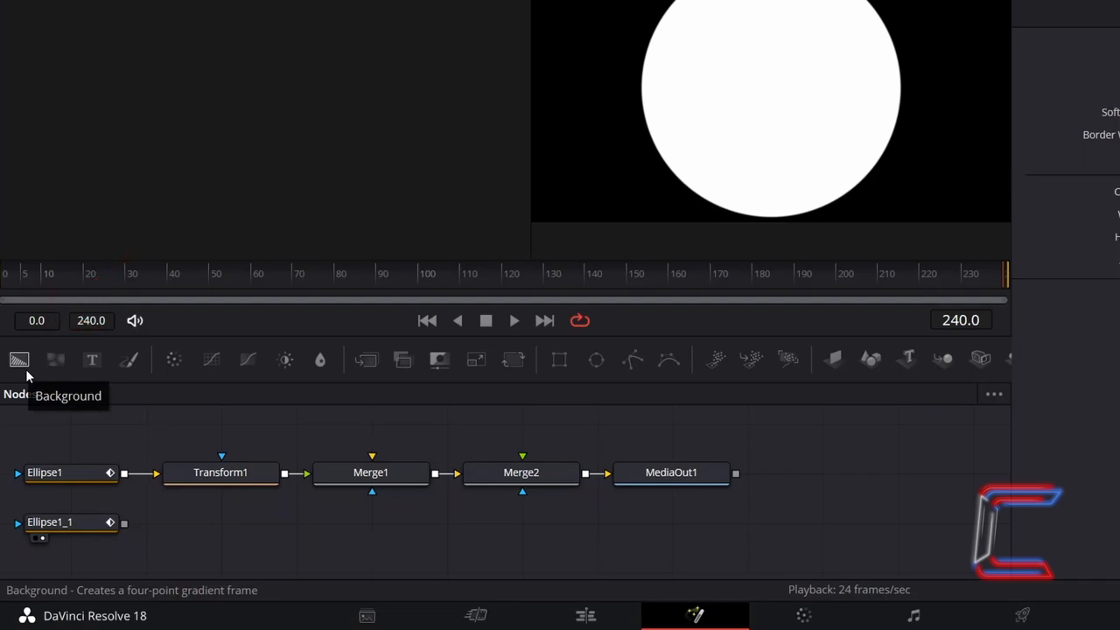
Step: Add a Background1 node masked by Ellipse1_1 and lower its Alpha to 0.75
left_click(19, 361)
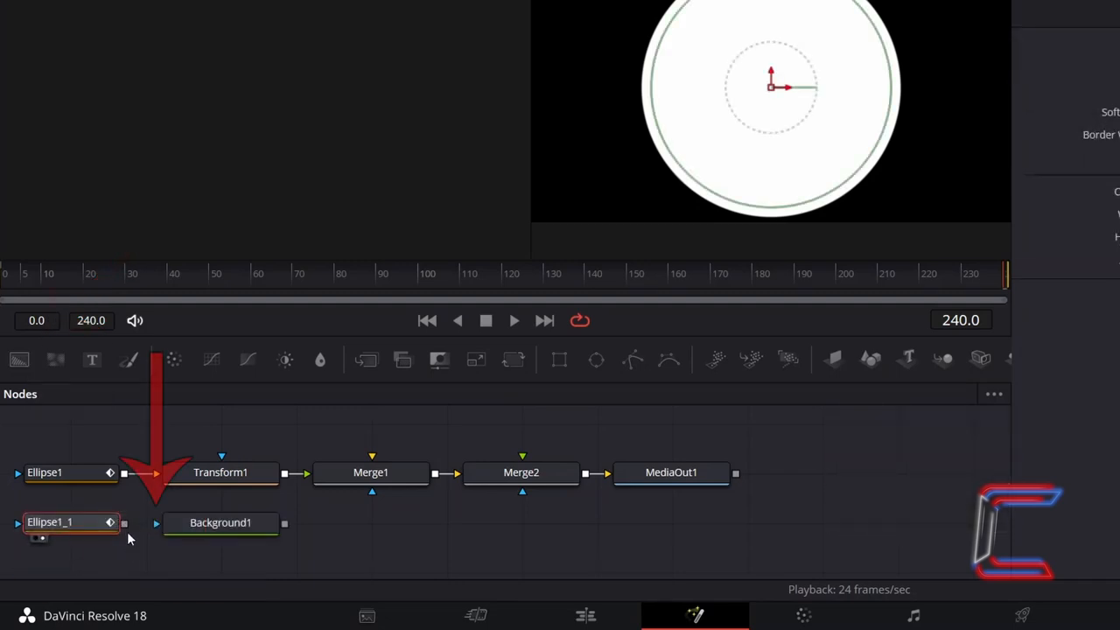
mouse_move(122, 522)
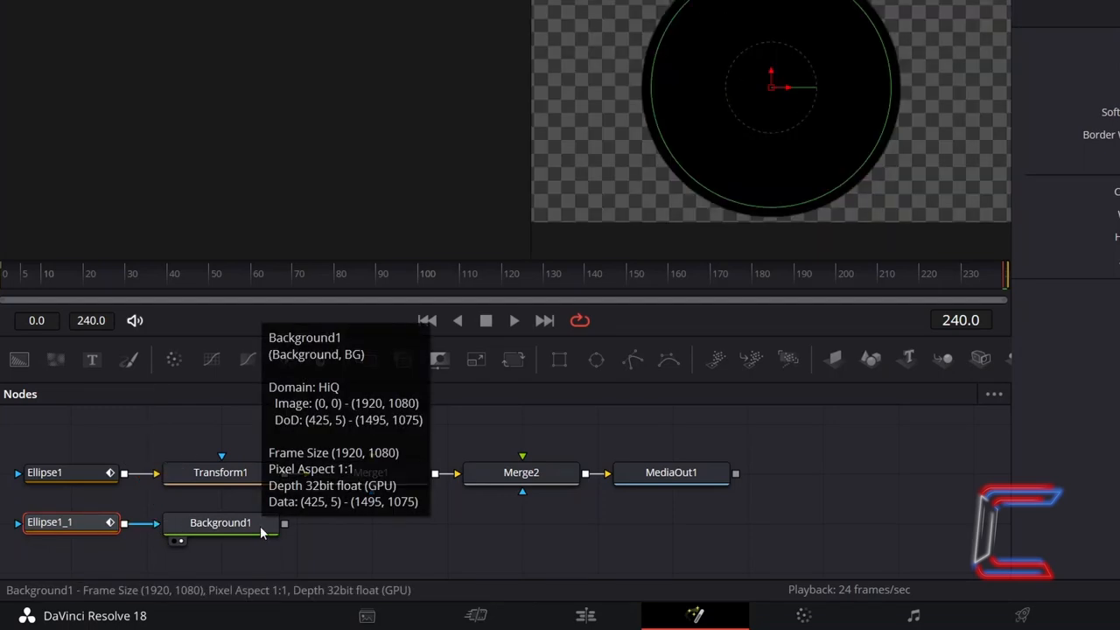
left_click(220, 521)
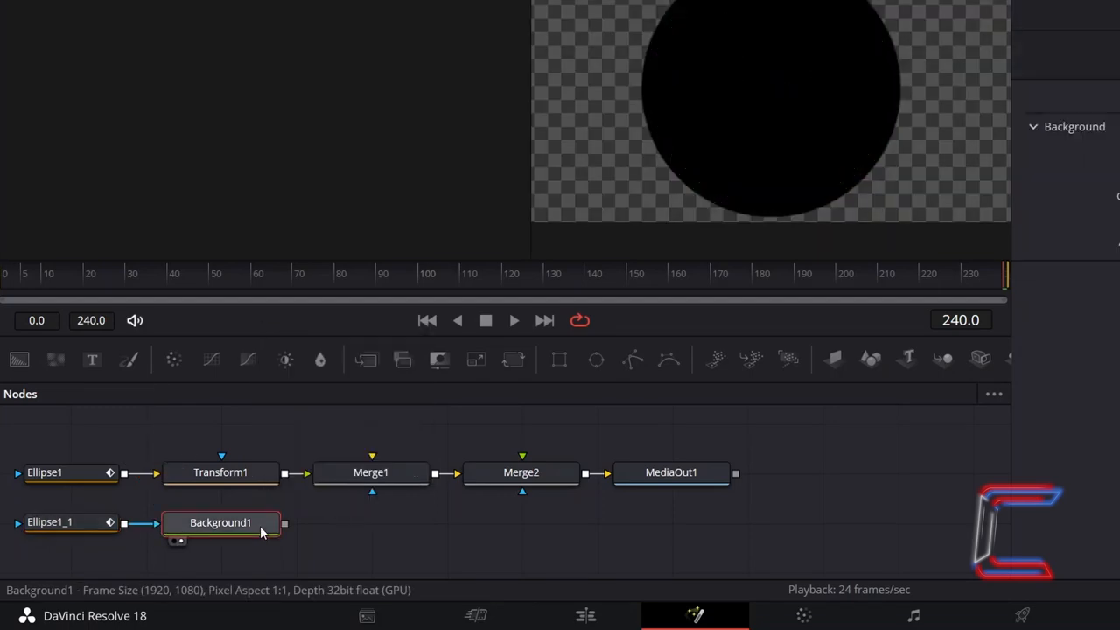
double_click(220, 522)
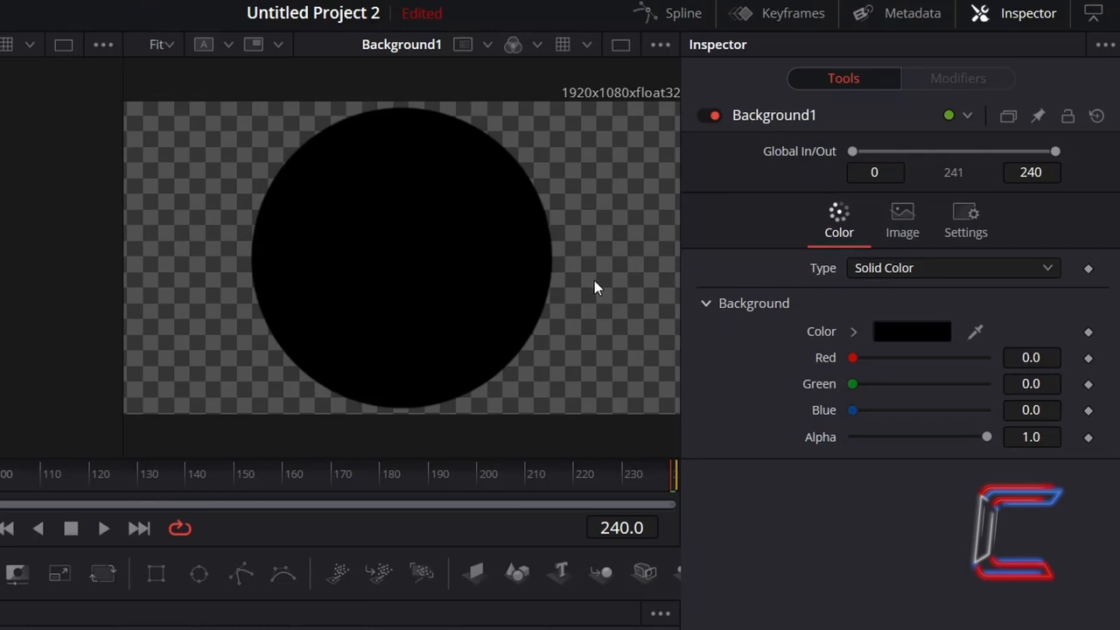
mouse_move(487, 340)
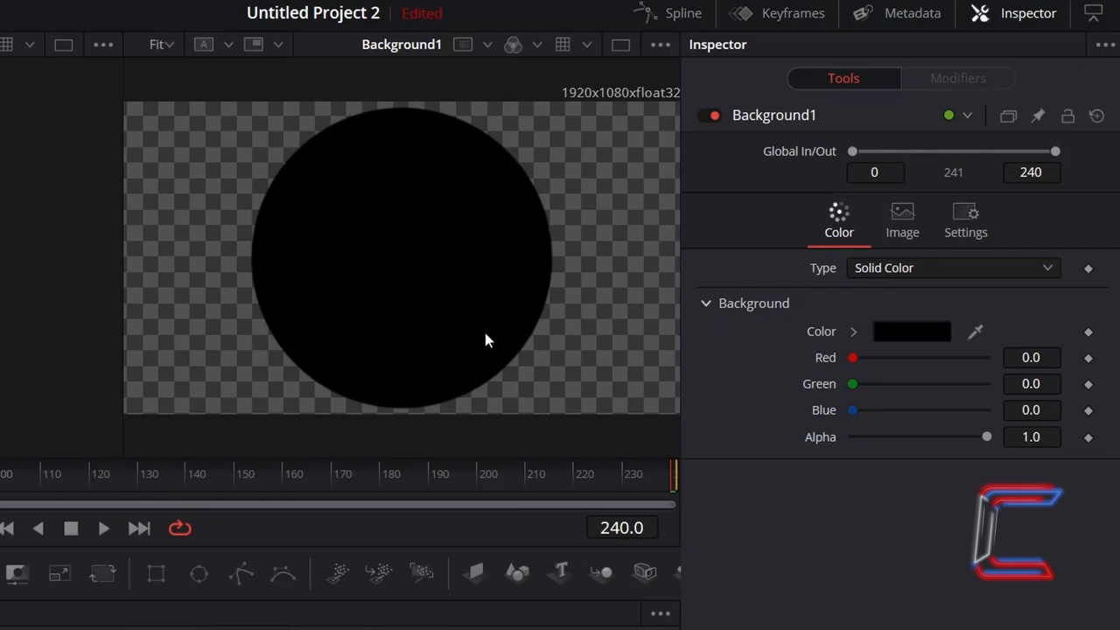
mouse_move(562, 210)
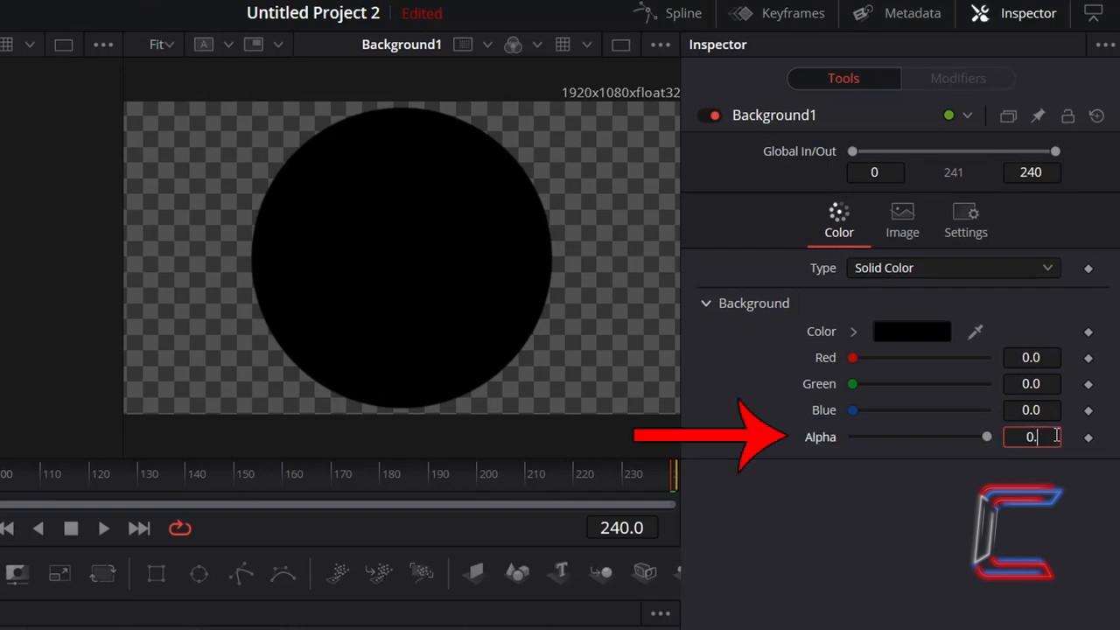
type("0.75")
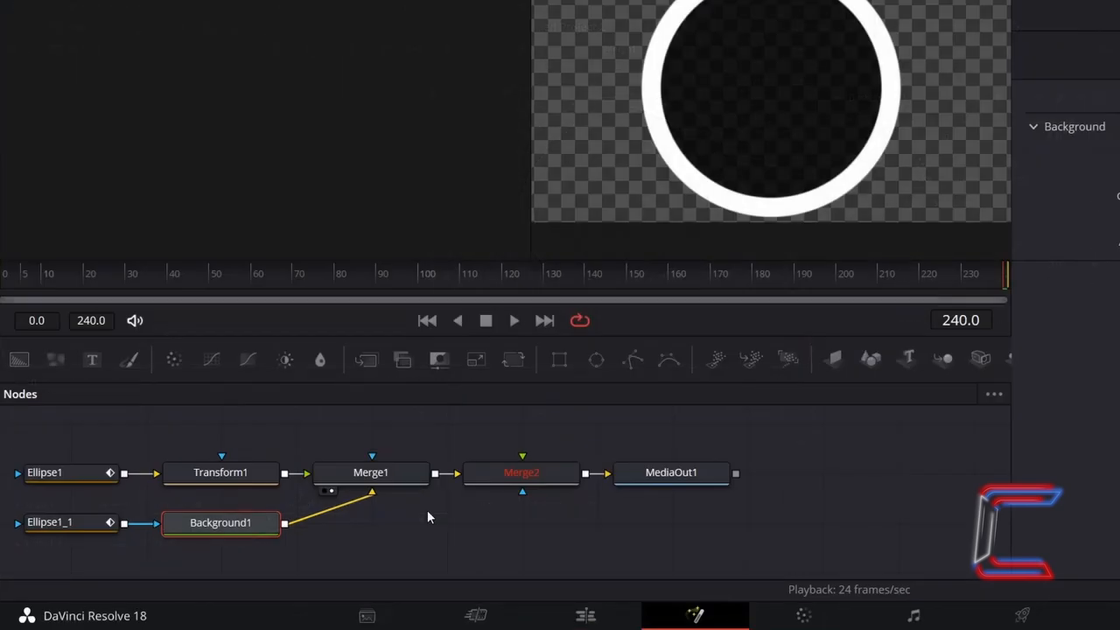
mouse_move(91, 361)
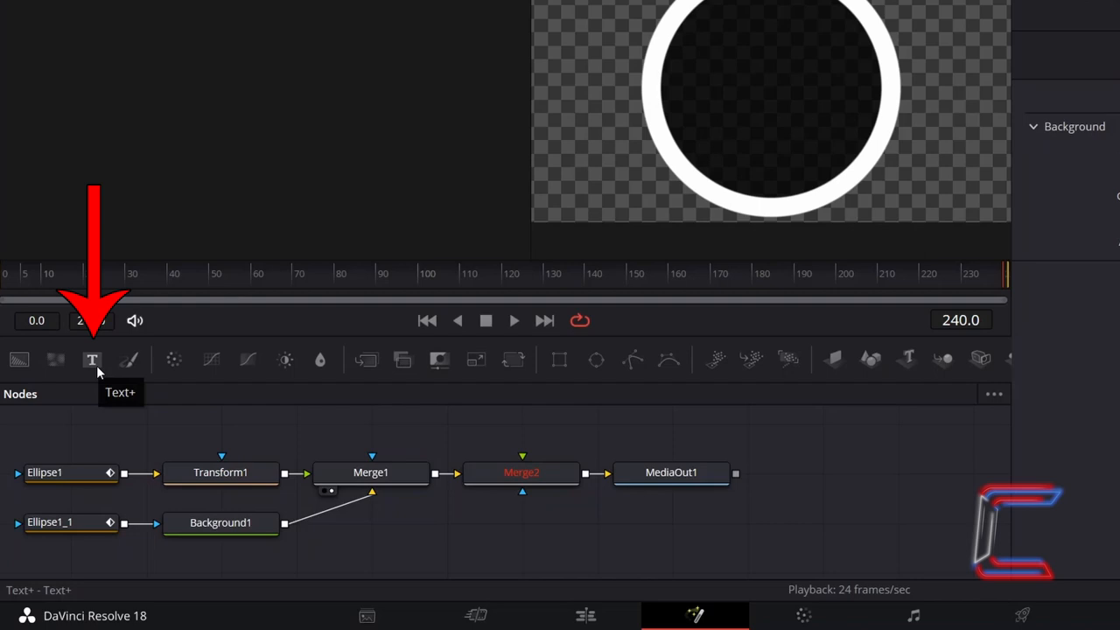
Step: Add a Text+ node into Merge2 whose text is driven by a TimeCode modifier
left_click(91, 359)
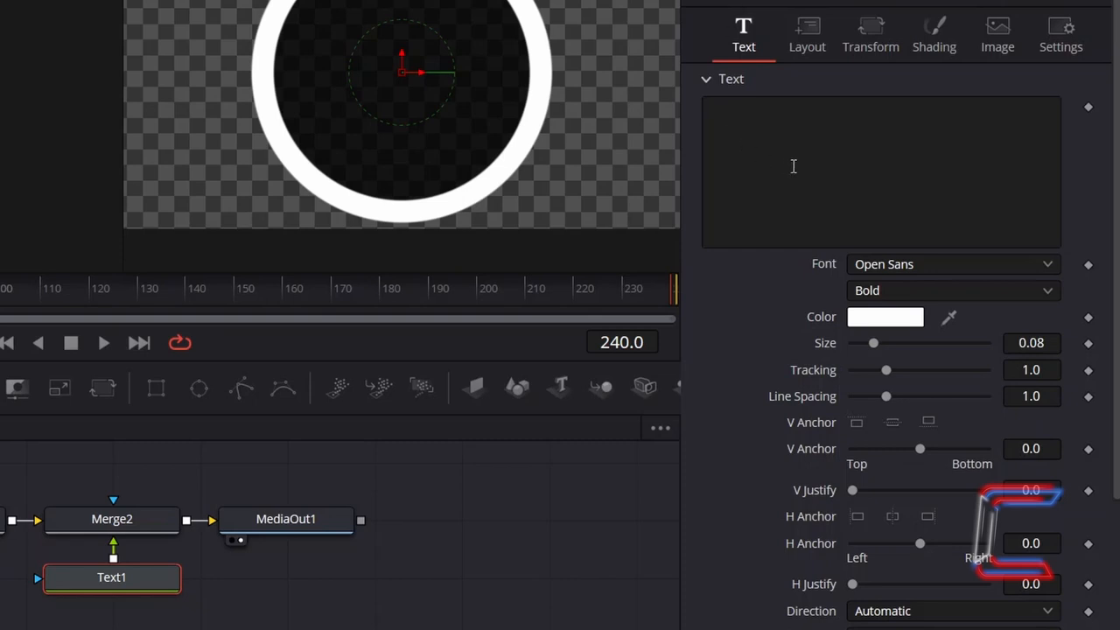
mouse_move(830, 151)
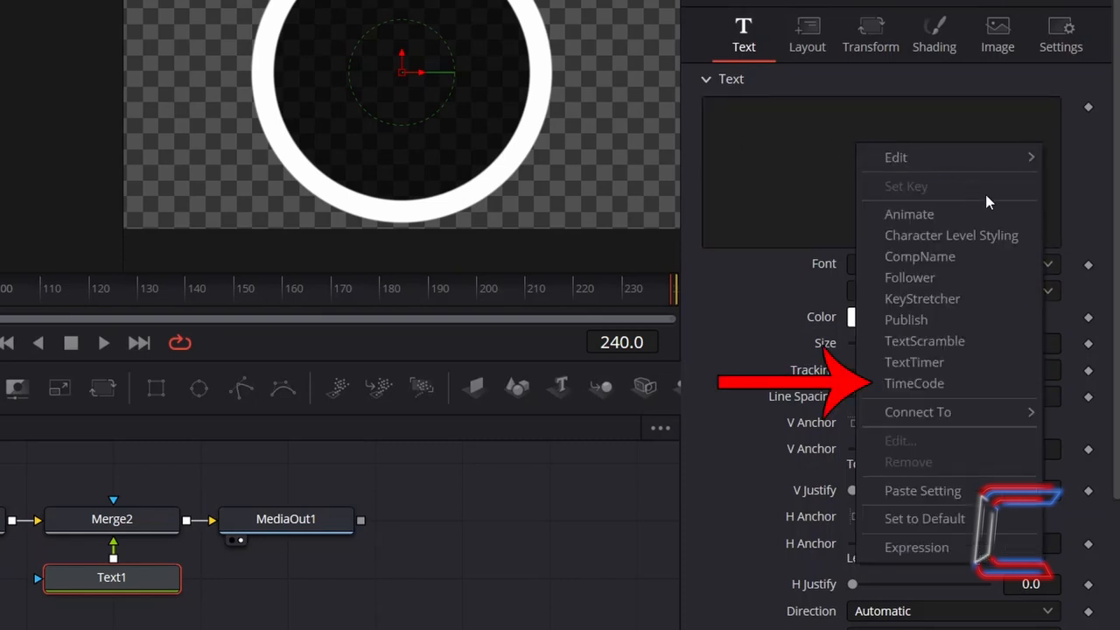
left_click(914, 383)
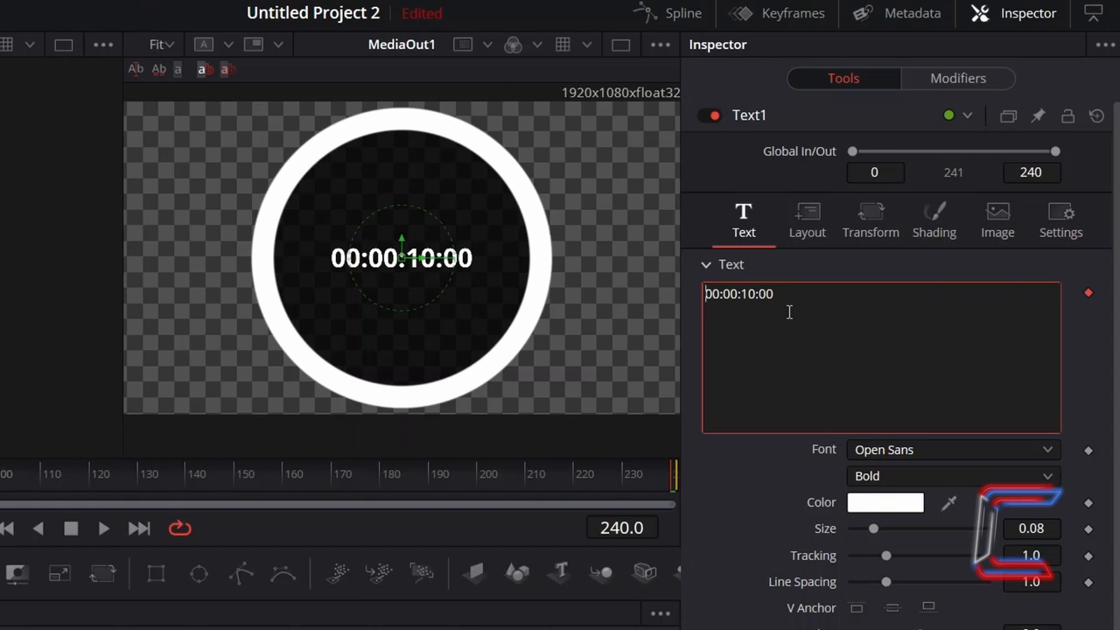
mouse_move(371, 367)
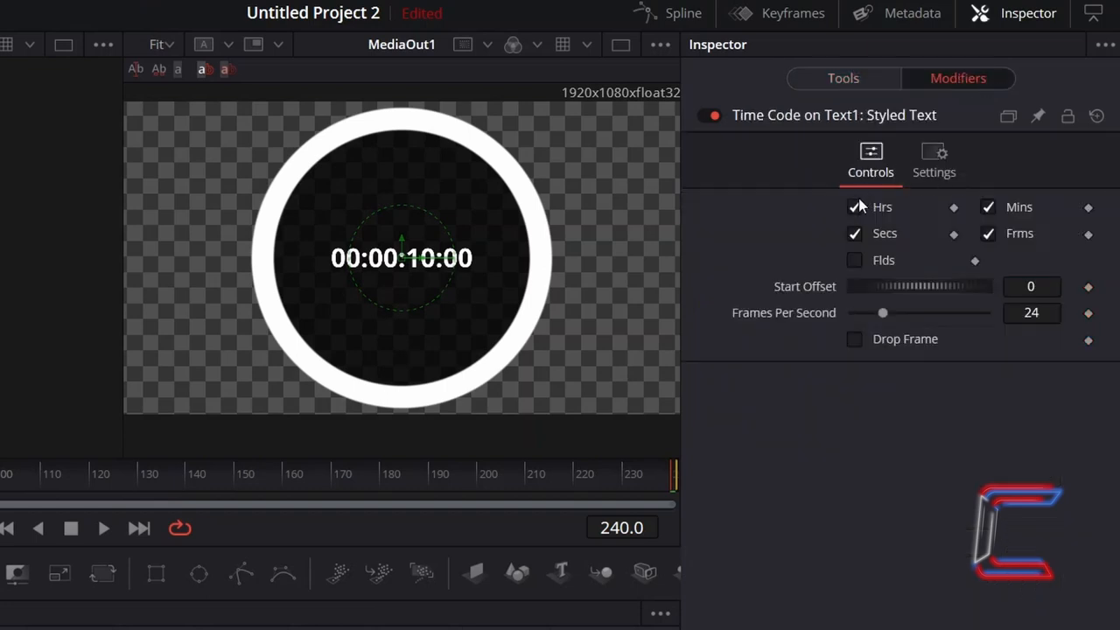
Step: Drop Hrs and Mins from the timecode so it reads seconds:frames, then return to the edit timeline
left_click(854, 206)
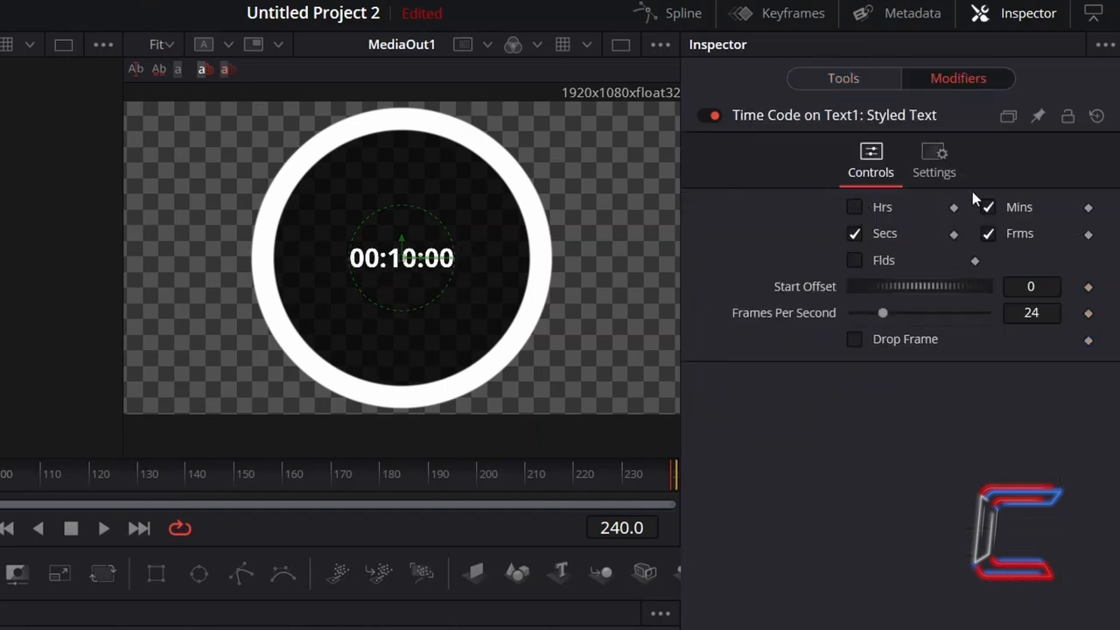
left_click(988, 207)
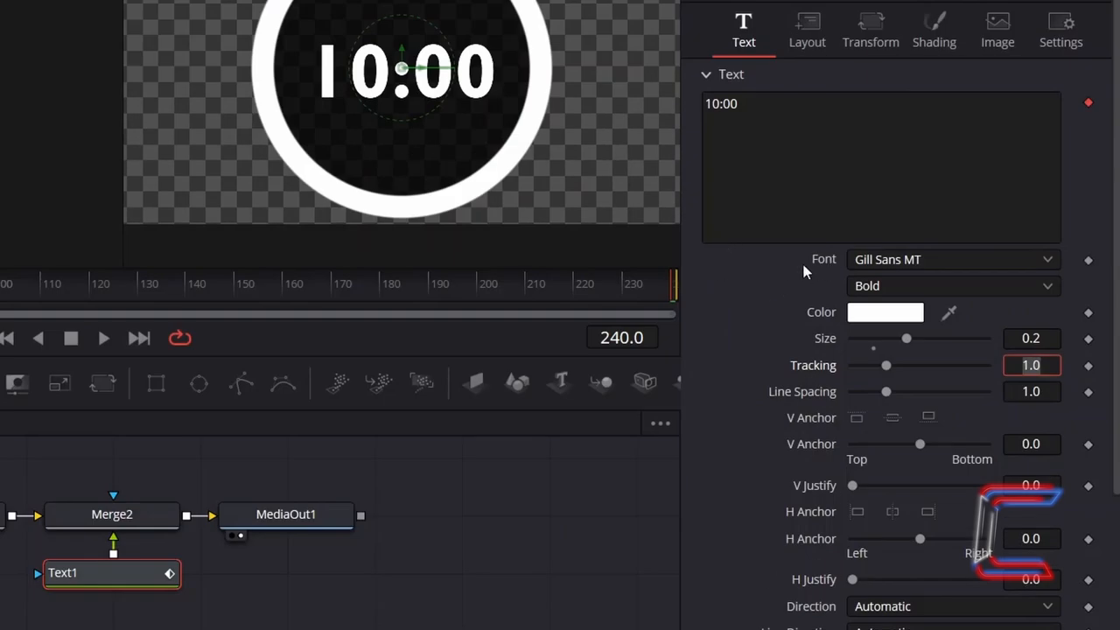
mouse_move(738, 350)
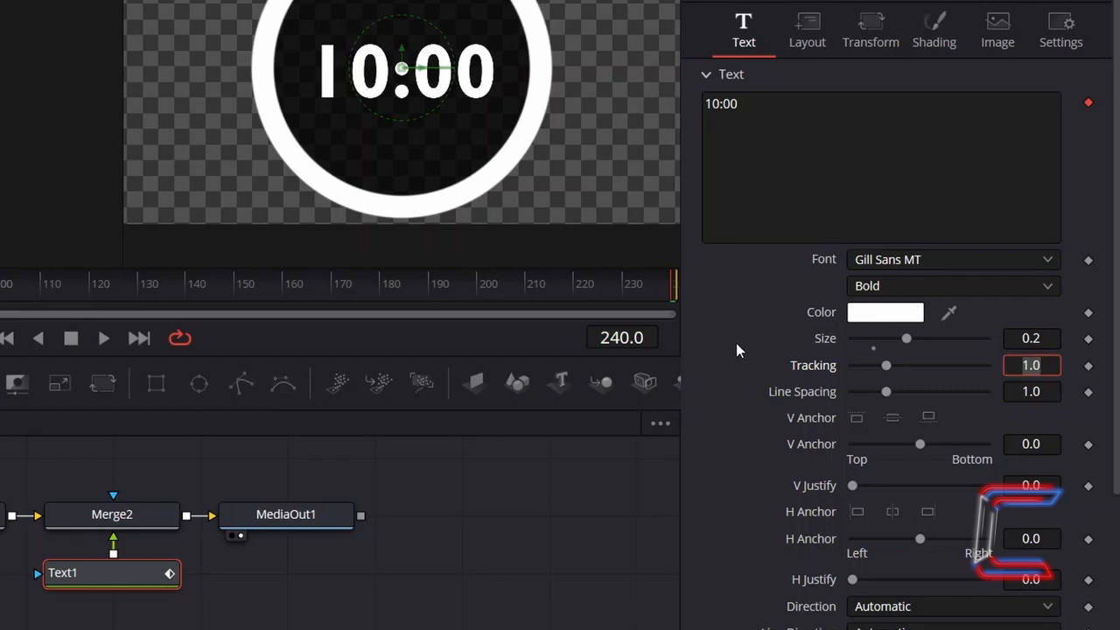
left_click(473, 619)
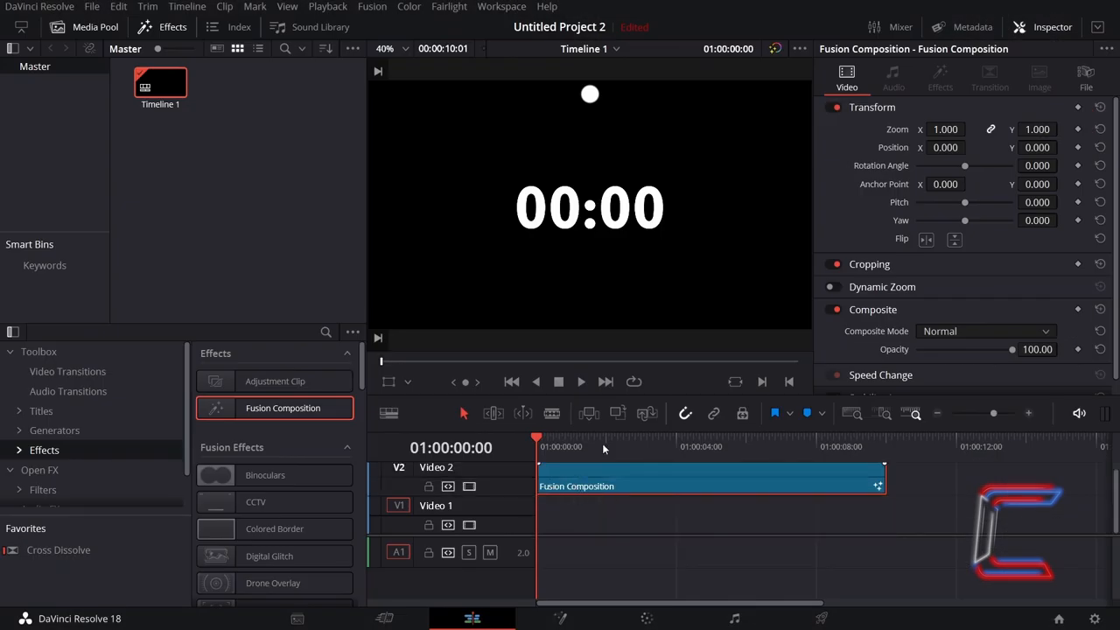
Step: Place a dark blue Solid Color generator on Video 1 beneath the Fusion Composition
left_click(54, 430)
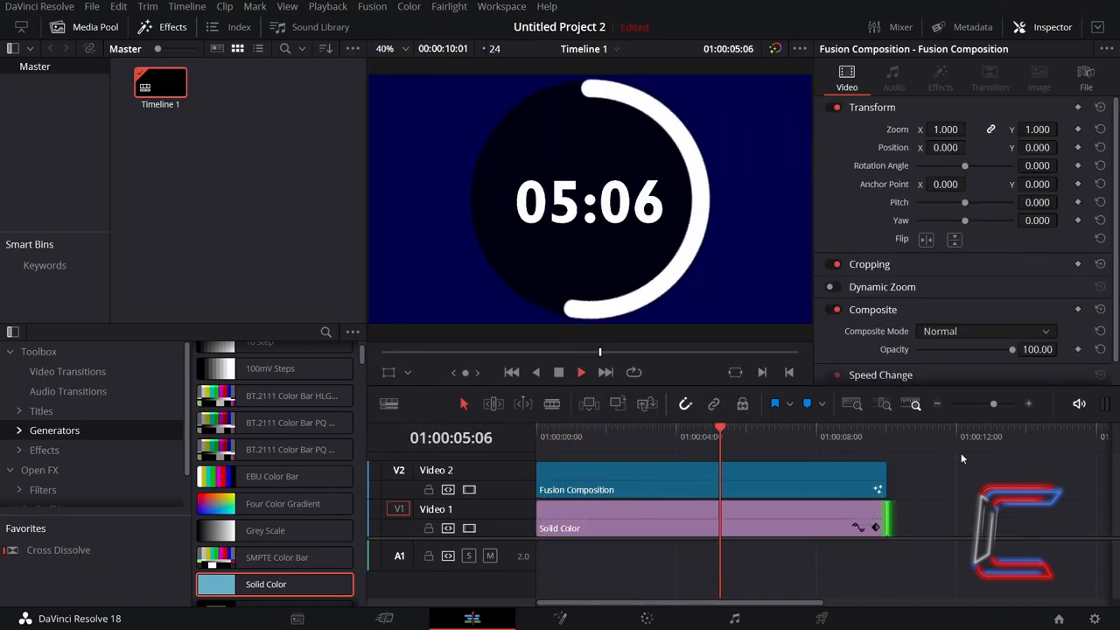
right_click(629, 480)
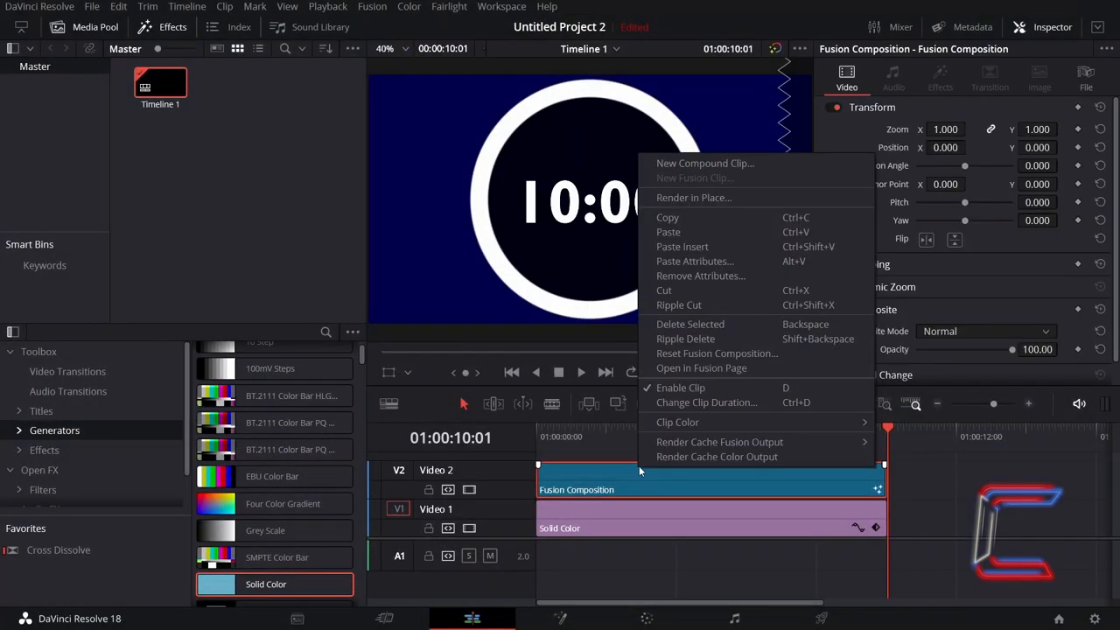
Step: Reopen the composition in Fusion and set Ellipse1 Length to 0.0 at frame 240
left_click(701, 367)
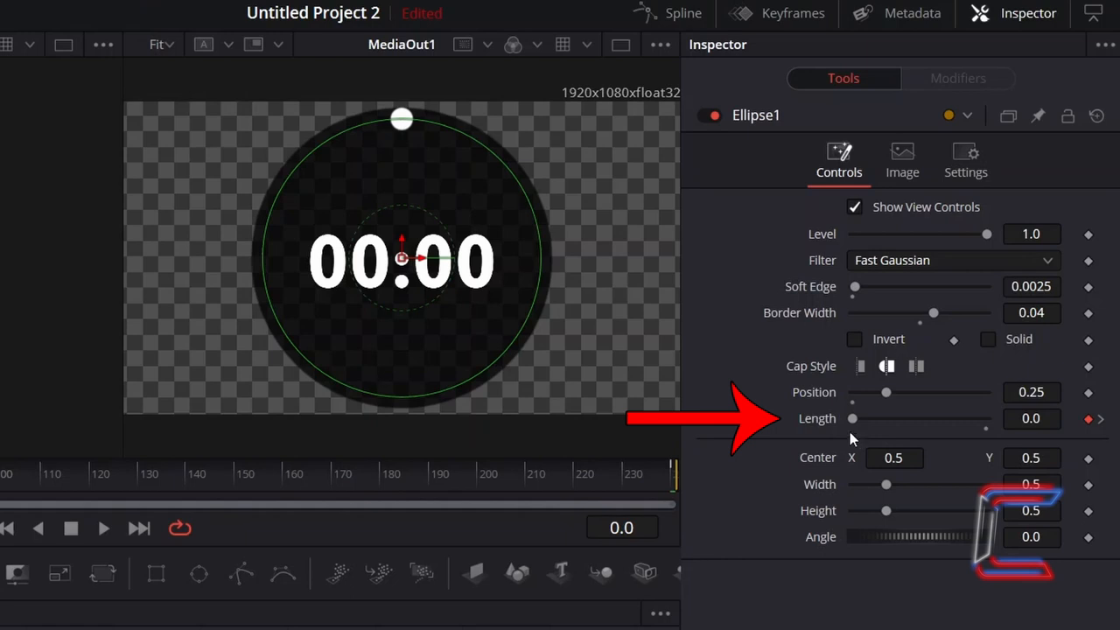
left_click_drag(852, 418, 987, 419)
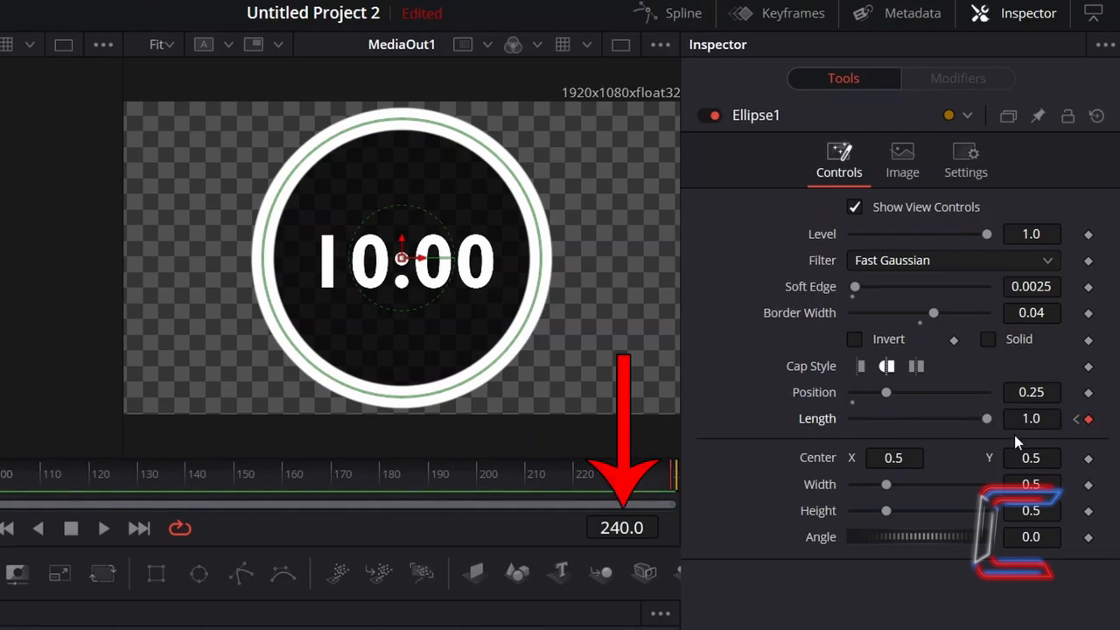
left_click_drag(987, 418, 852, 419)
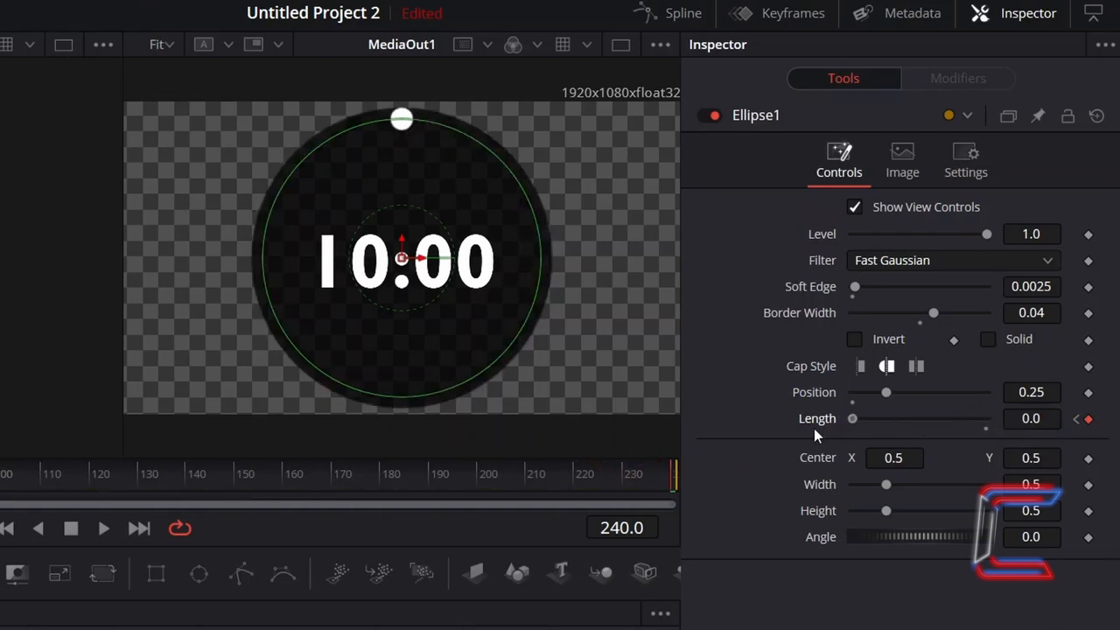
left_click(476, 620)
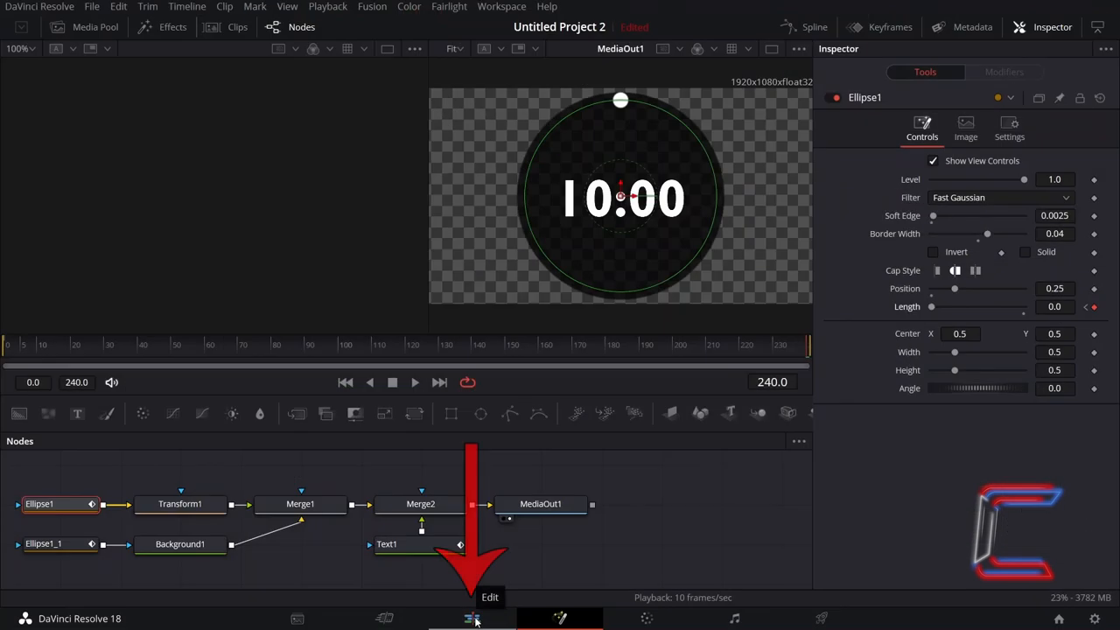
Step: Convert the Fusion Composition clip into Compound Clip 1 on the edit timeline
left_click(473, 620)
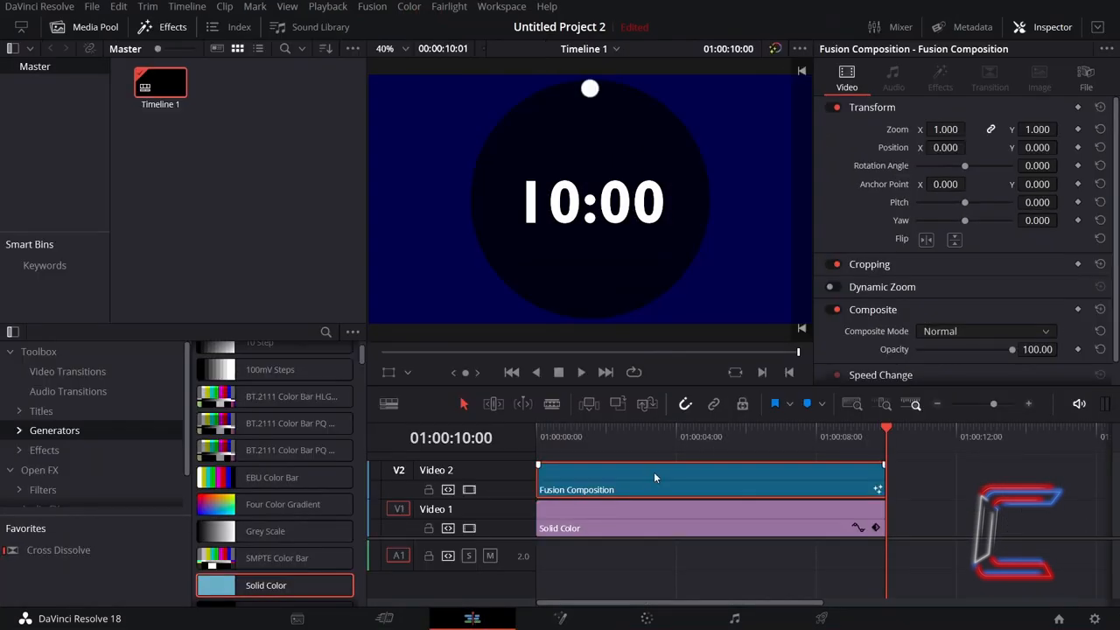
right_click(655, 476)
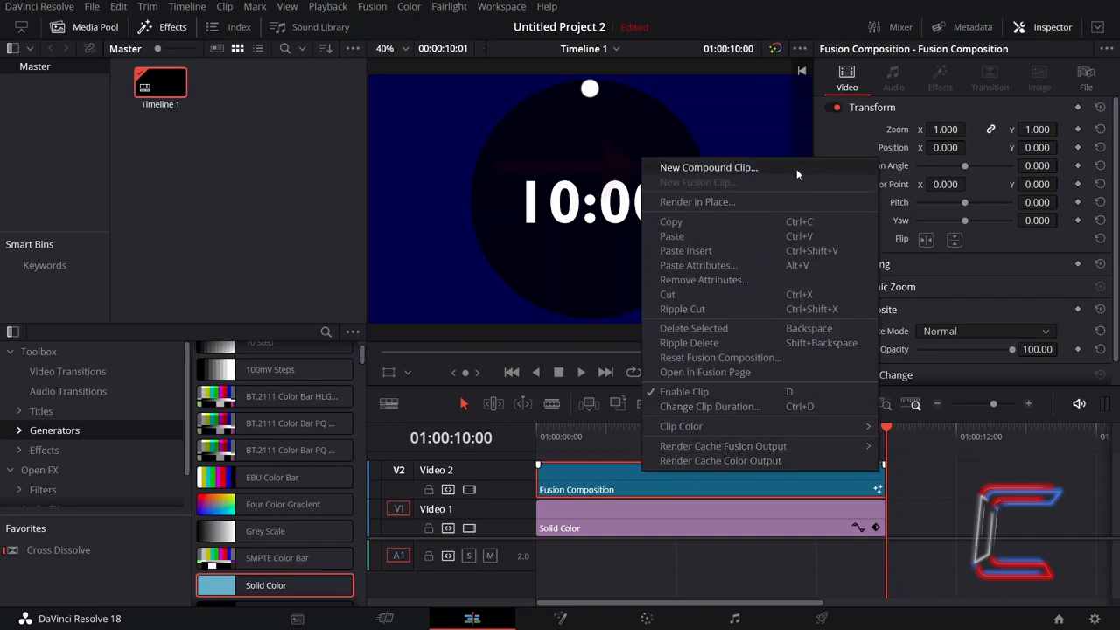
left_click(709, 168)
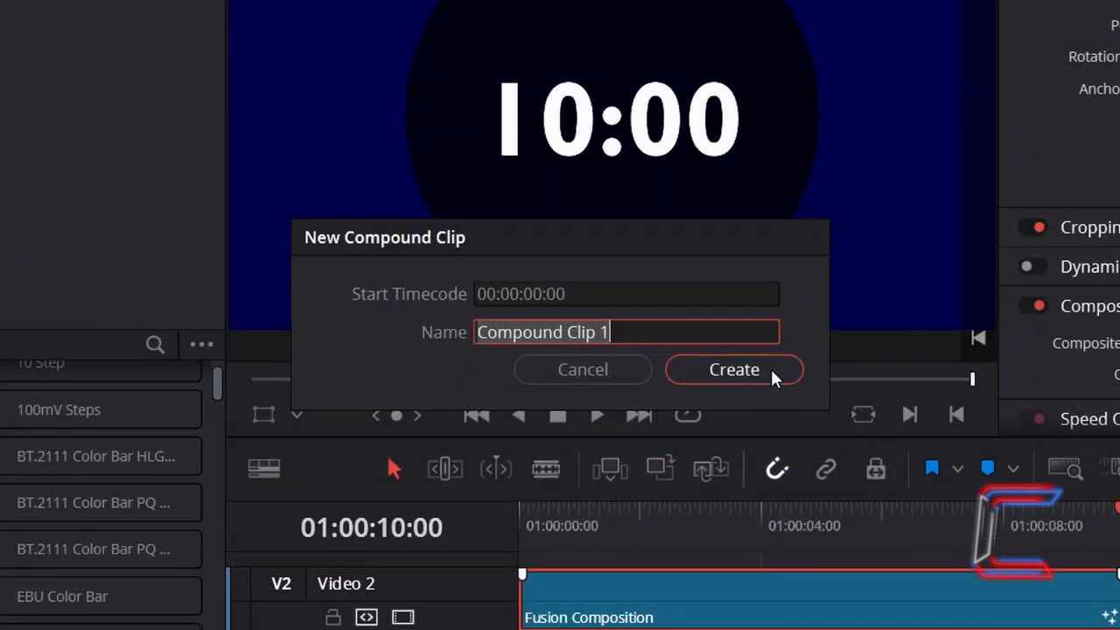
left_click(734, 369)
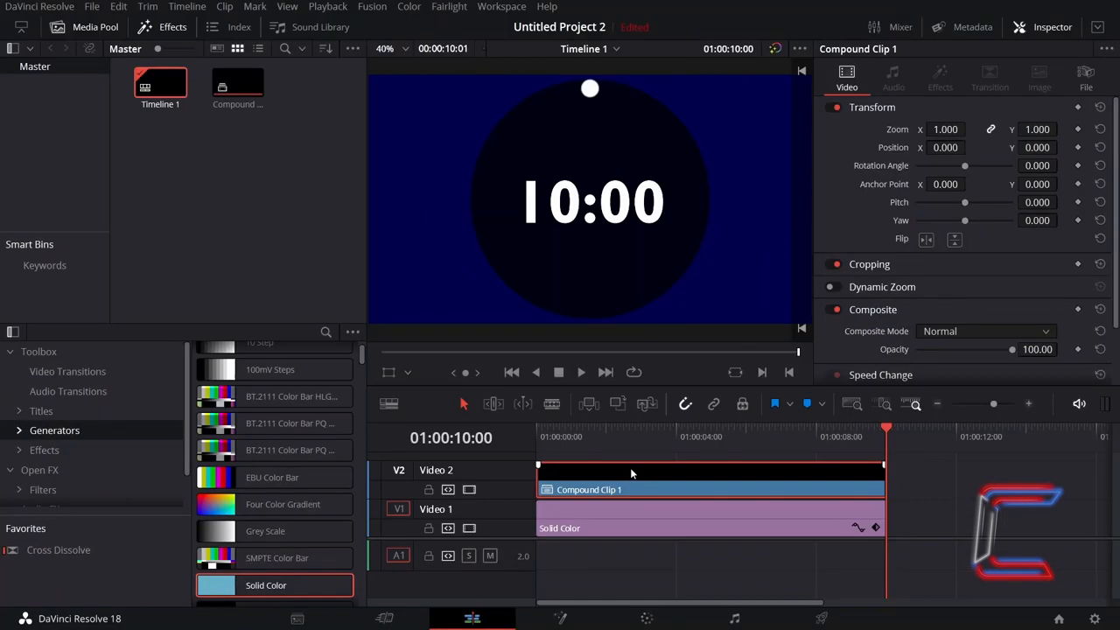
Step: Change Compound Clip 1's speed to Reverse so the timer counts down from 10:00
right_click(588, 490)
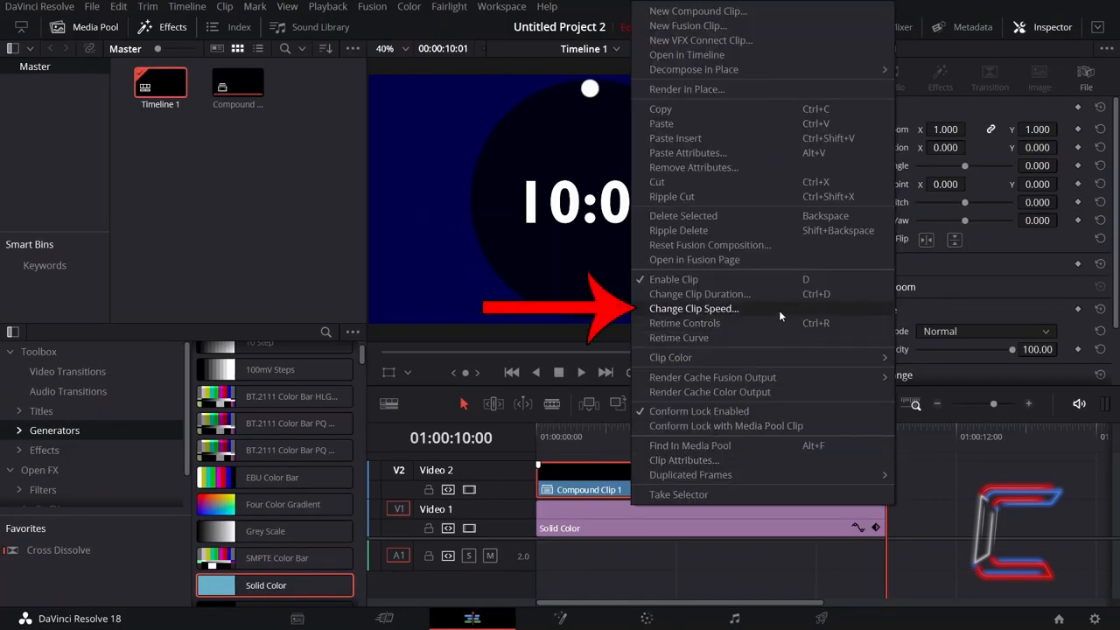
left_click(693, 308)
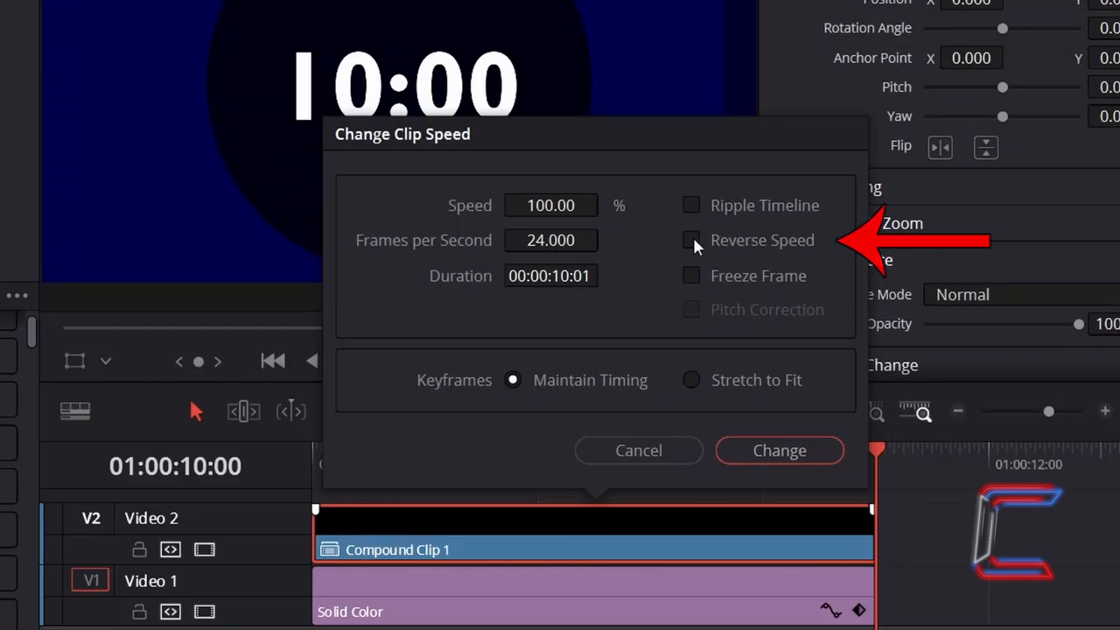
left_click(689, 240)
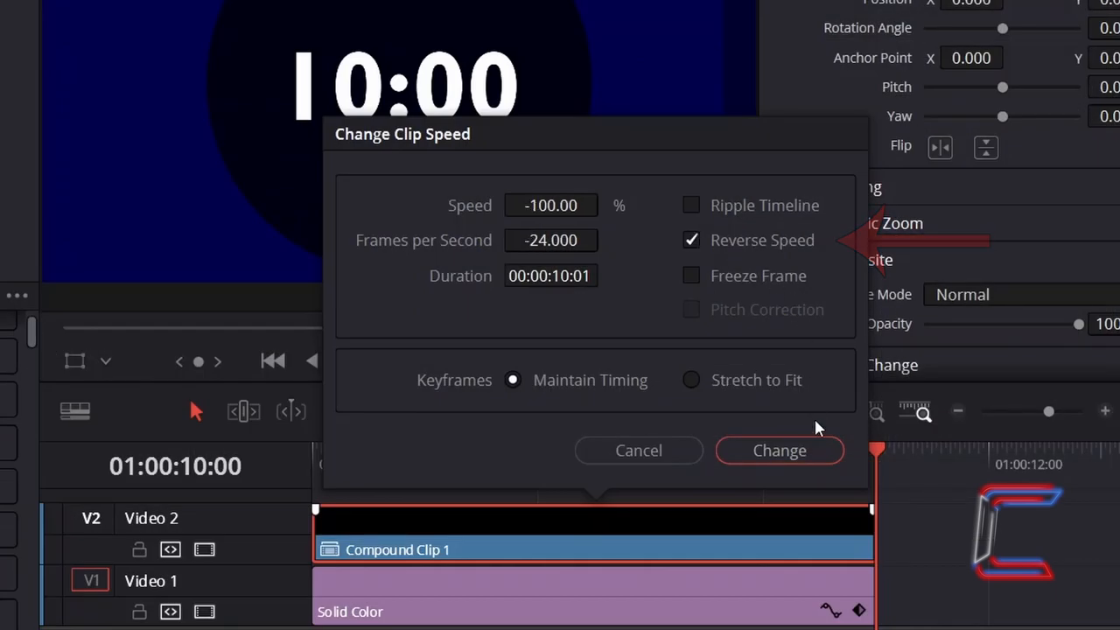
left_click(779, 450)
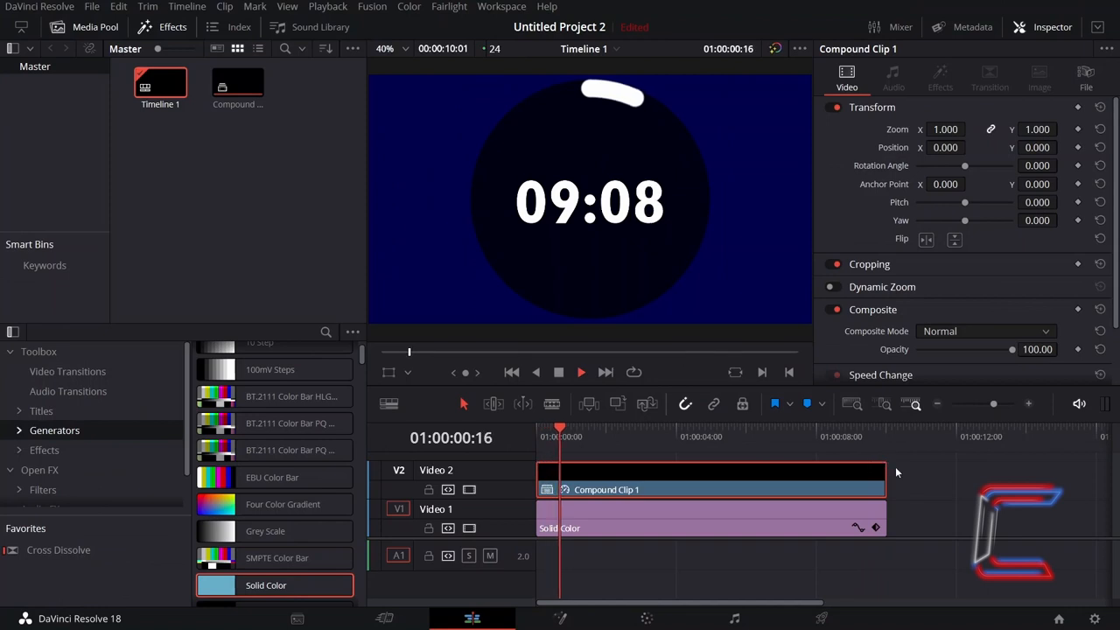